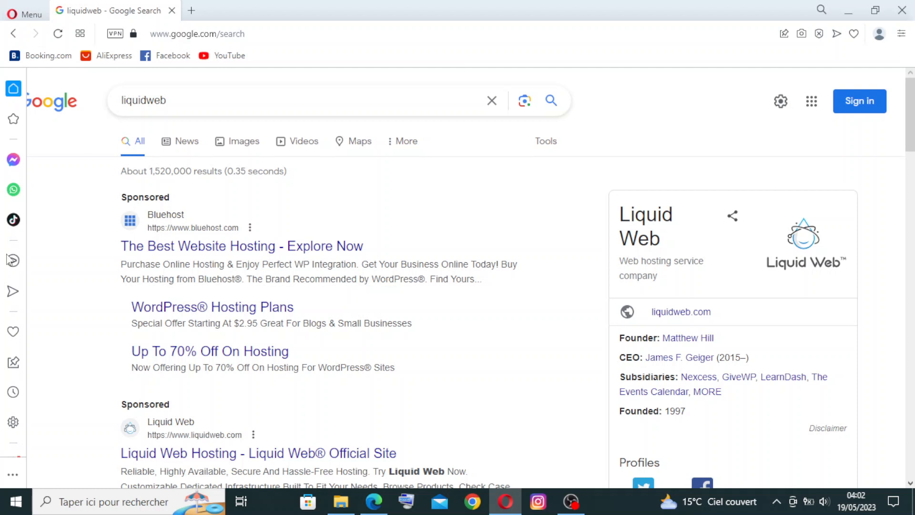
Scroll the Google results and open the 'Liquid Web | Managed Web Hosting' result
scroll("down", 3)
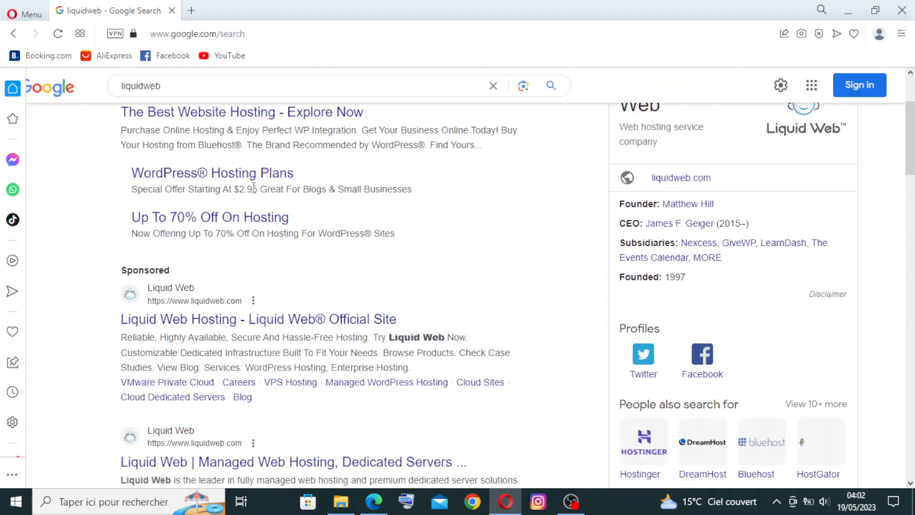
scroll("down", 3)
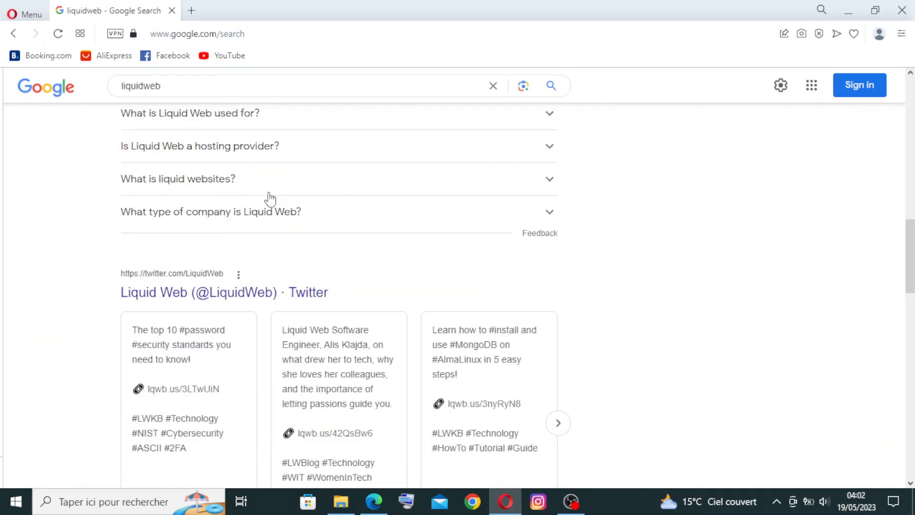
scroll("down", 3)
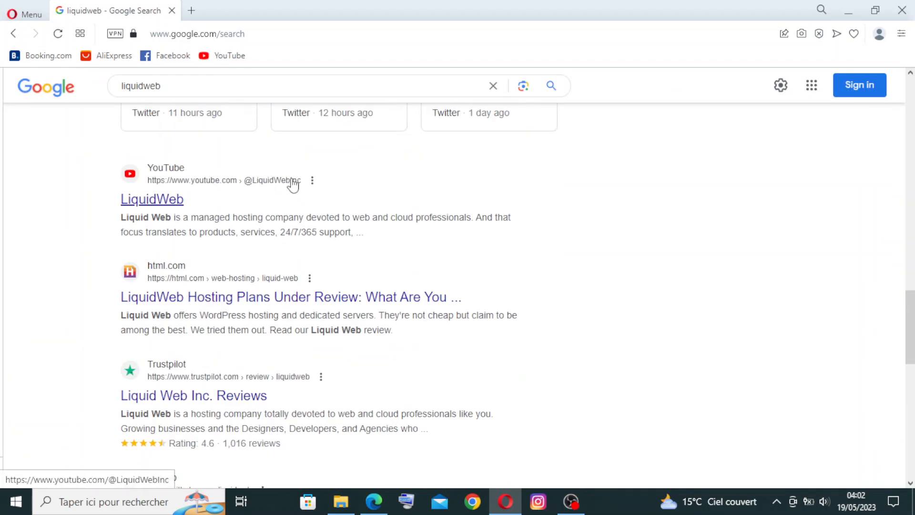
scroll("down", 3)
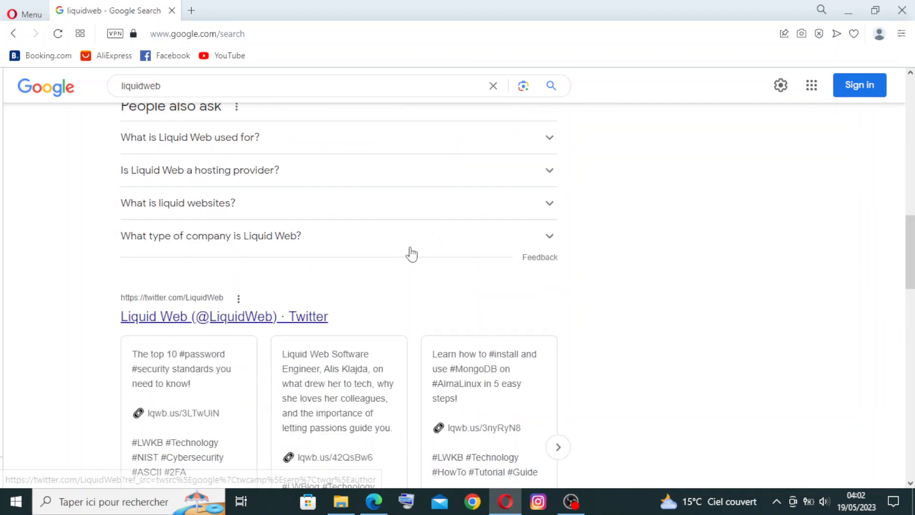
scroll("up", 3)
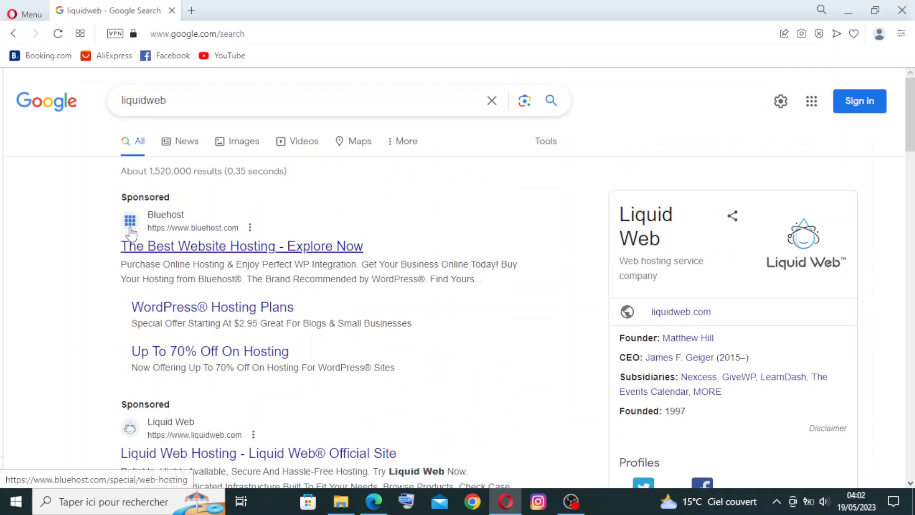
scroll("down", 3)
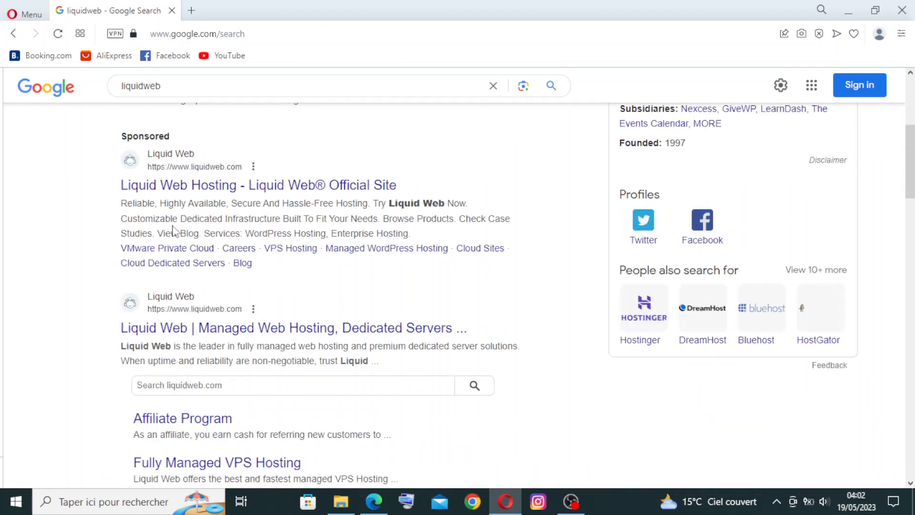
mouse_move(240, 331)
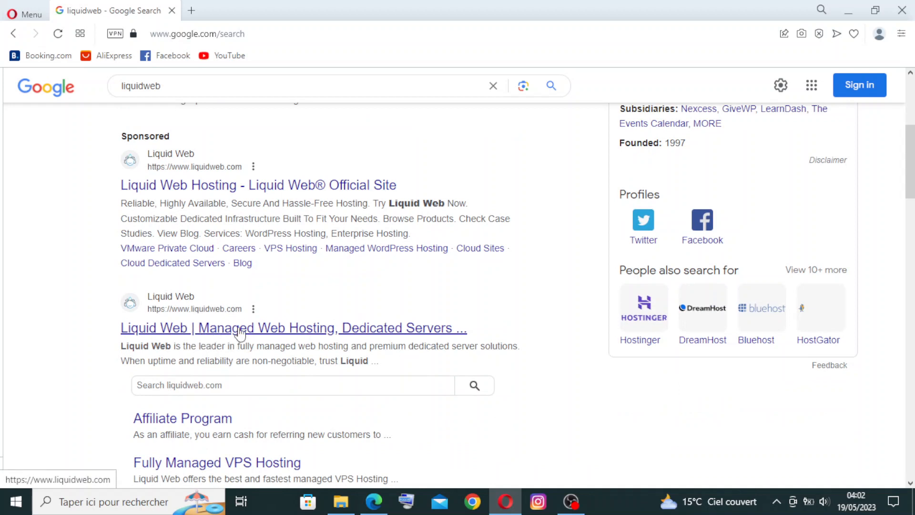
mouse_move(299, 340)
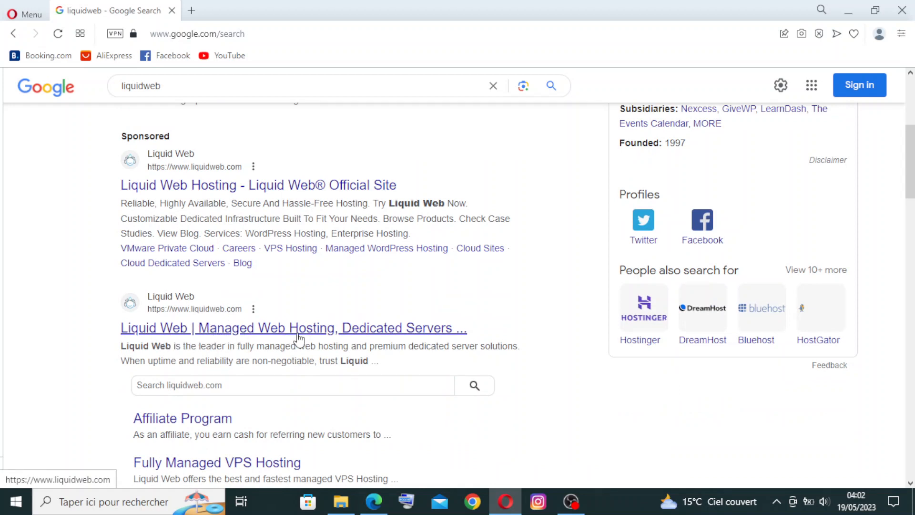
mouse_move(201, 333)
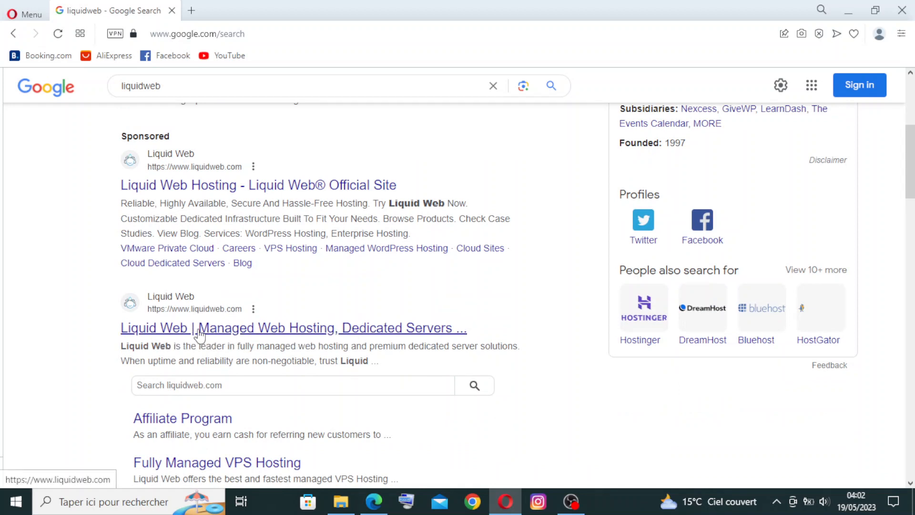
mouse_move(201, 335)
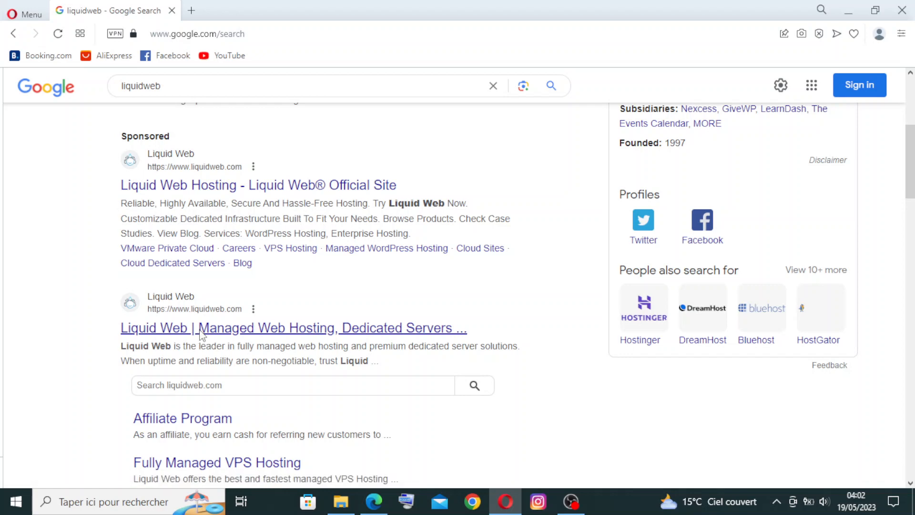
left_click(293, 328)
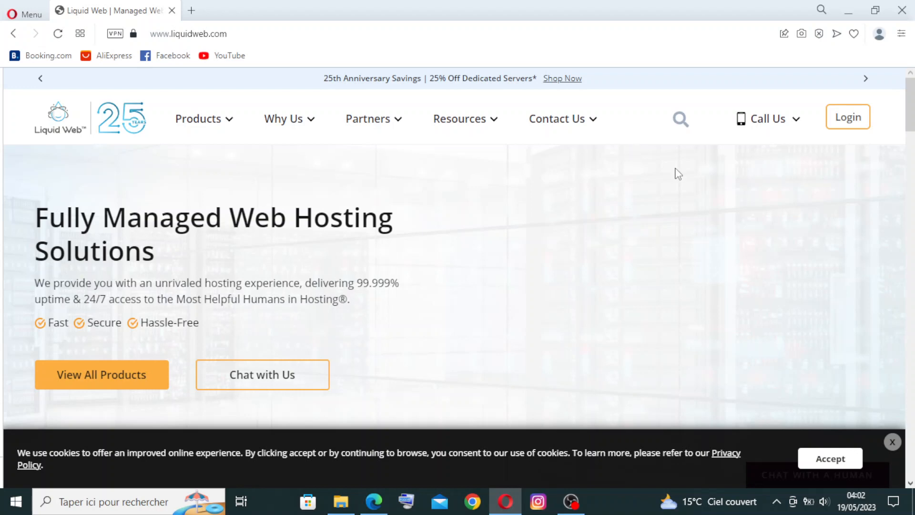
Browse the Partners, Resources and Contact Us menus on the Liquid Web homepage
scroll("down", 3)
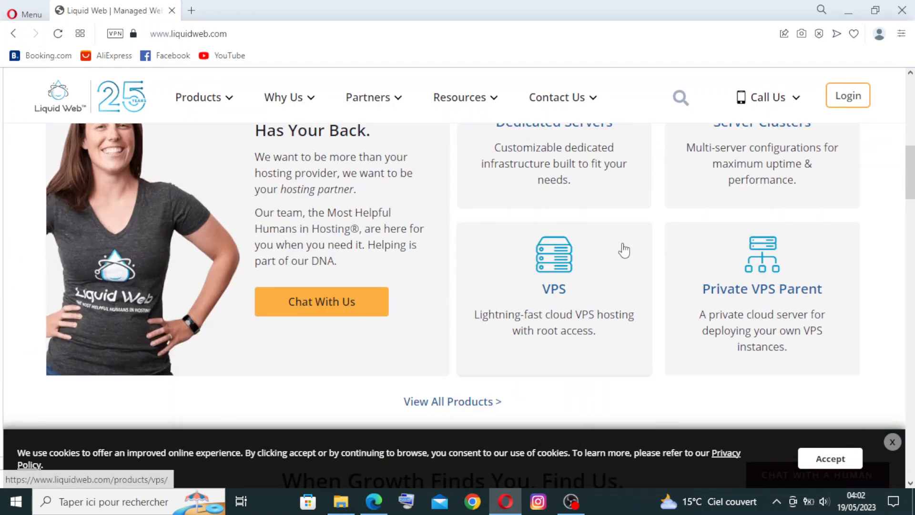
scroll("down", 3)
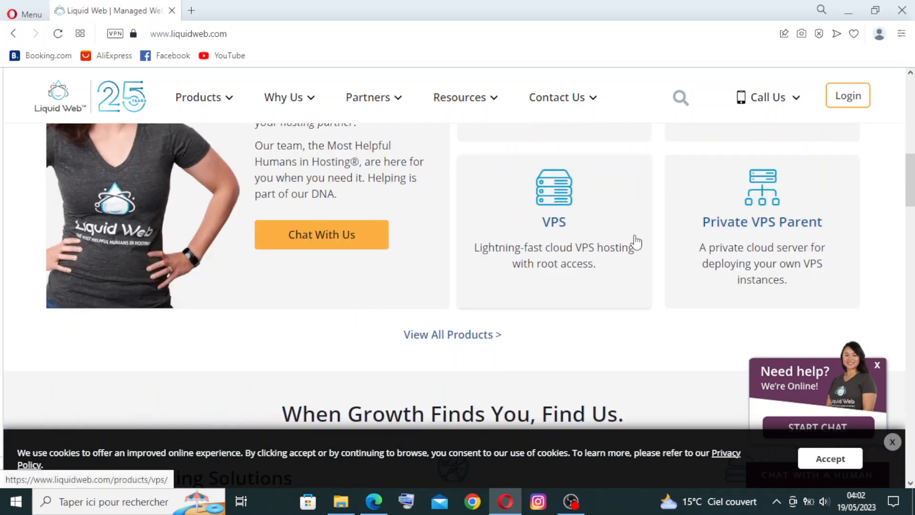
scroll("up", 3)
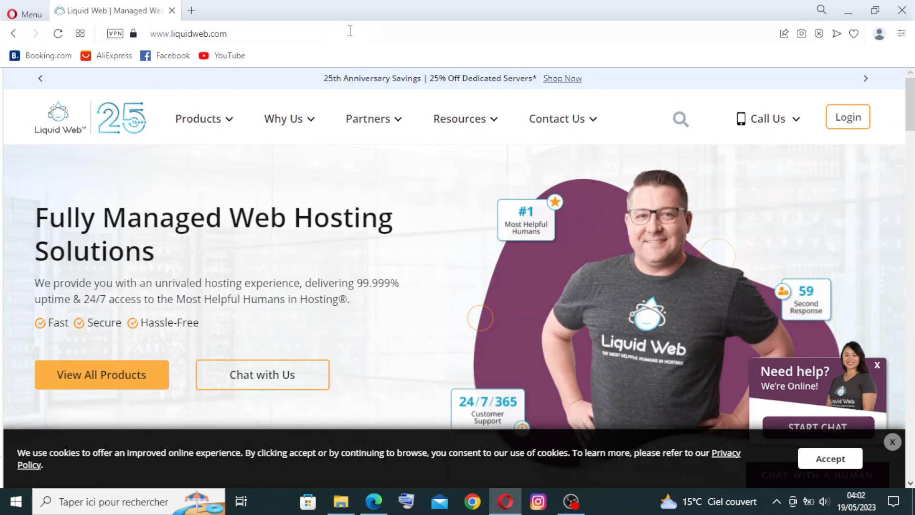
left_click(203, 118)
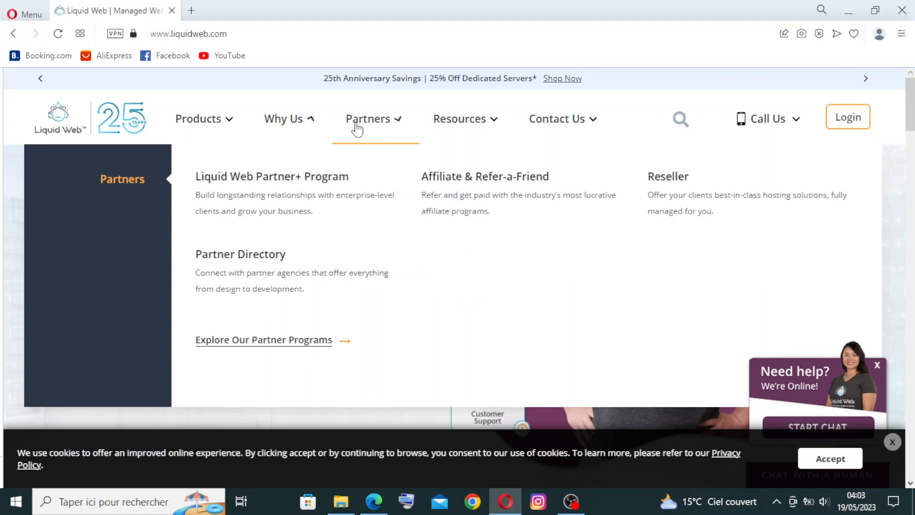
left_click(459, 119)
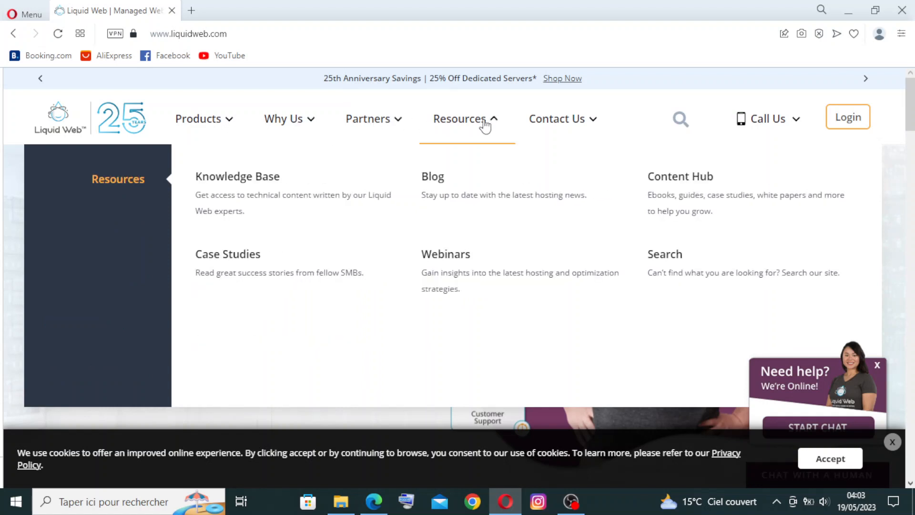
left_click(557, 118)
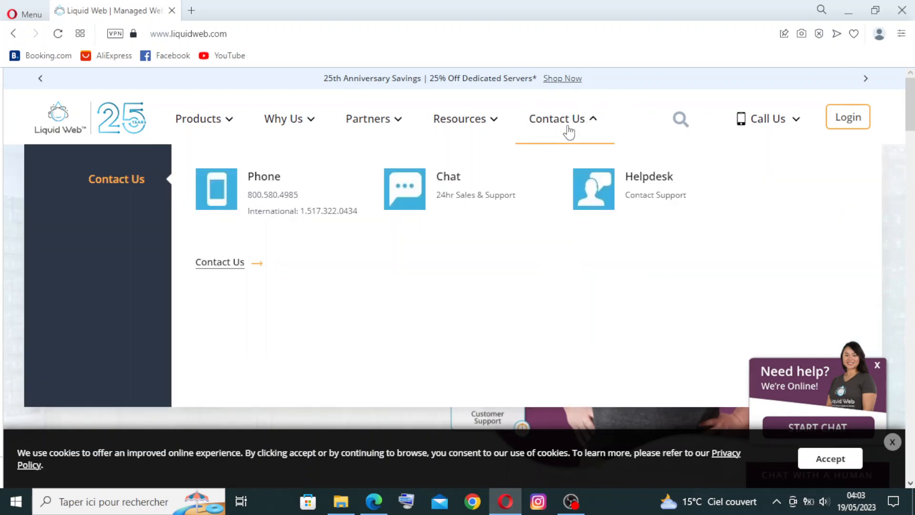
left_click(556, 119)
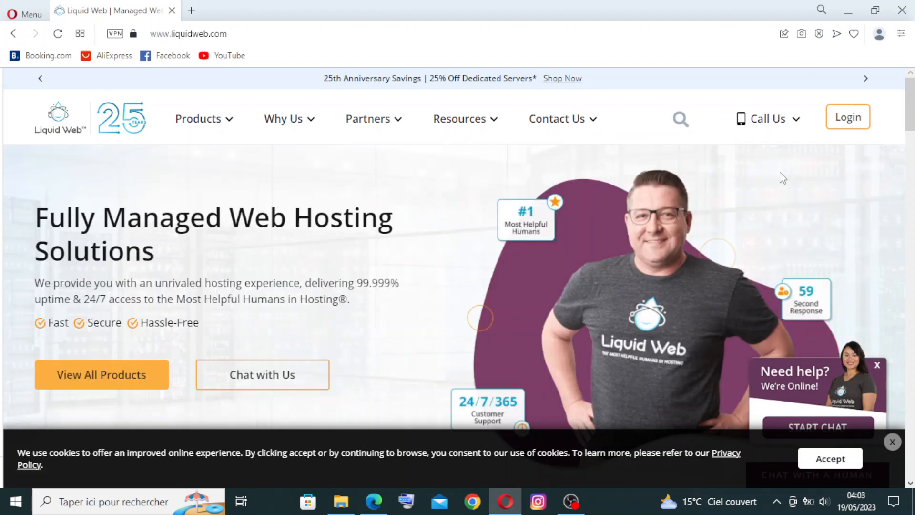
Scroll the homepage down to the migration and support sections
scroll("down", 3)
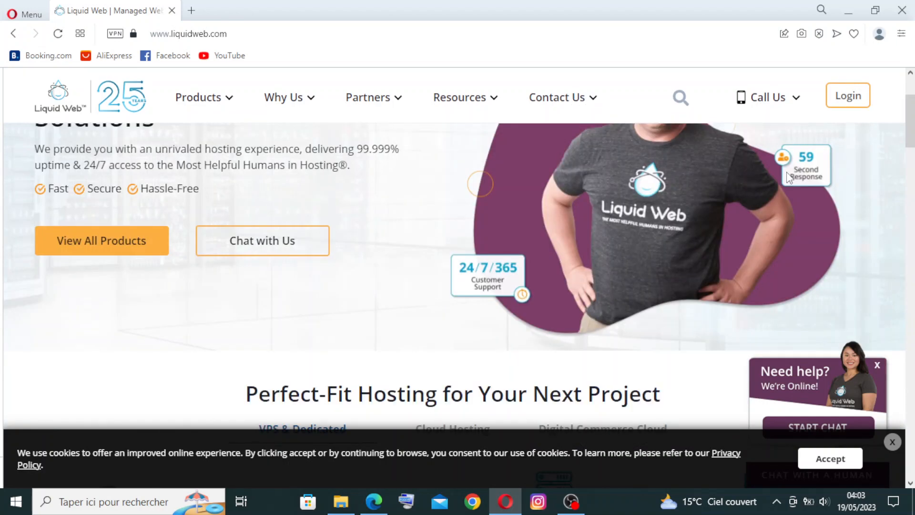
scroll("down", 3)
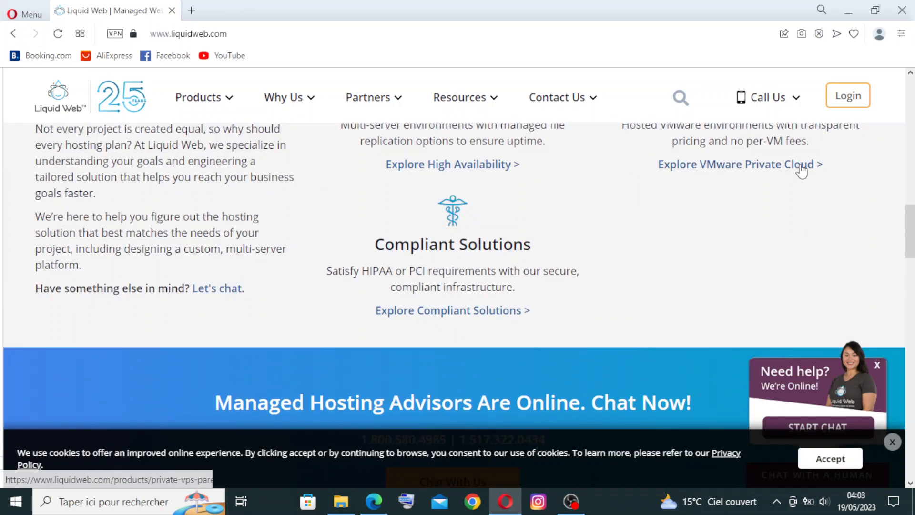
scroll("up", 3)
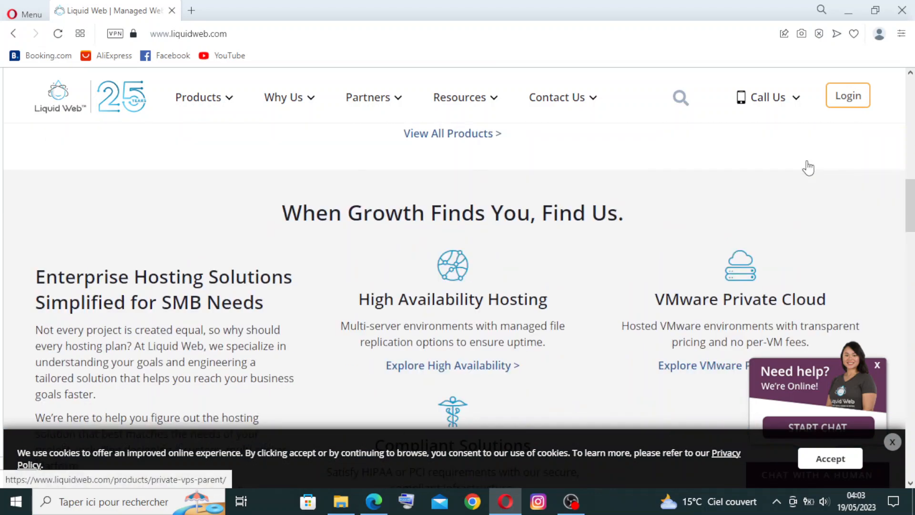
scroll("down", 3)
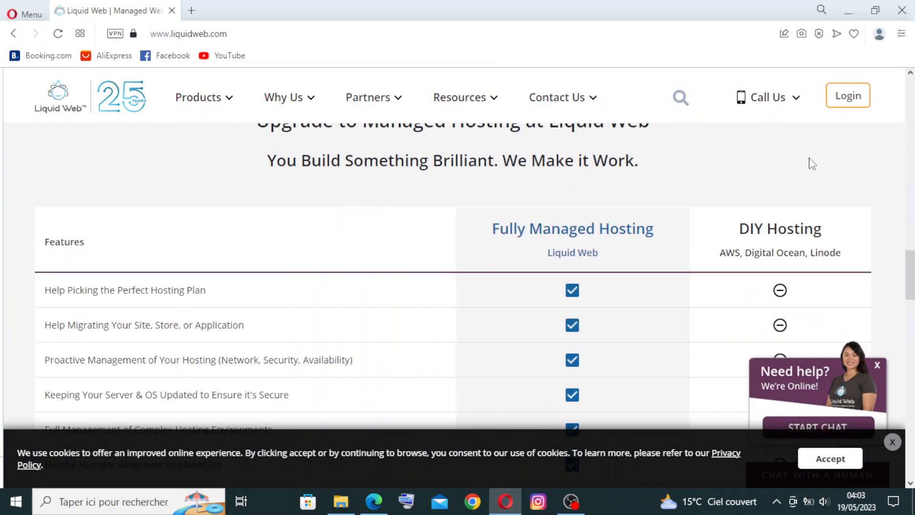
scroll("up", 3)
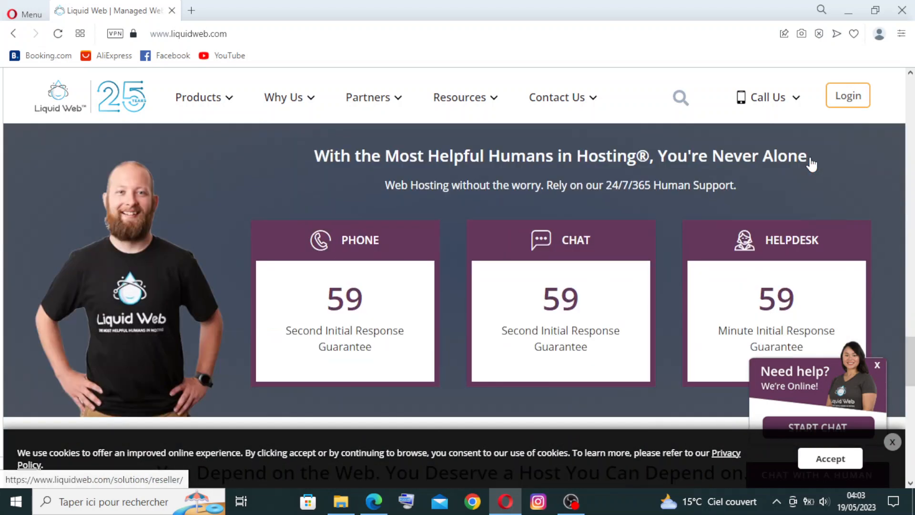
scroll("down", 3)
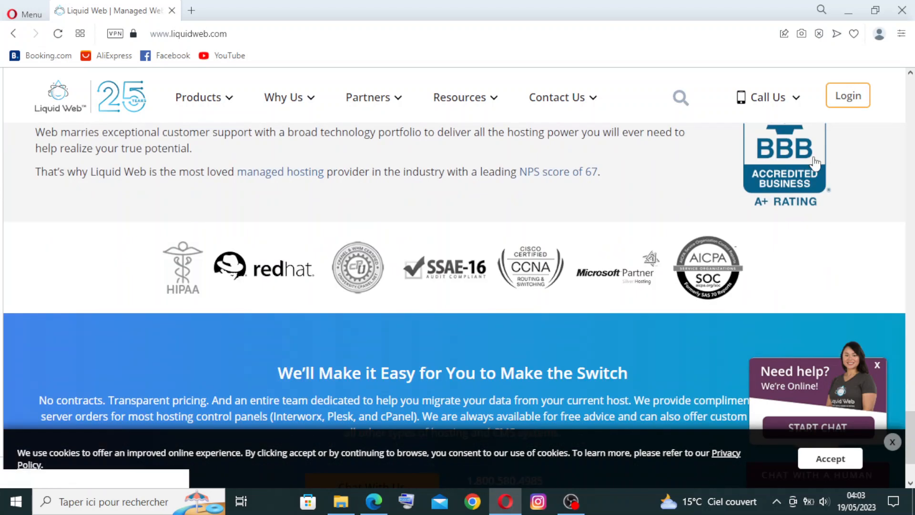
scroll("down", 3)
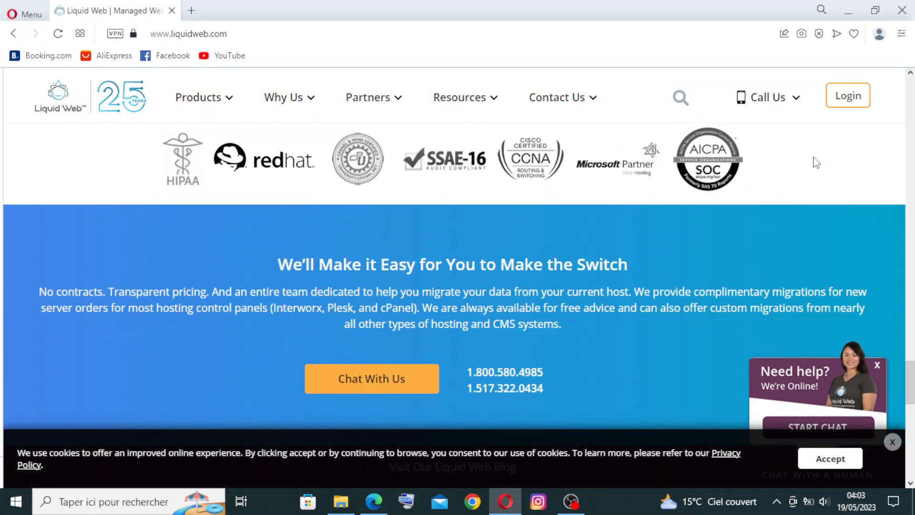
Go to the account login page and choose CREATE ACCOUNT
key("ctrl+f")
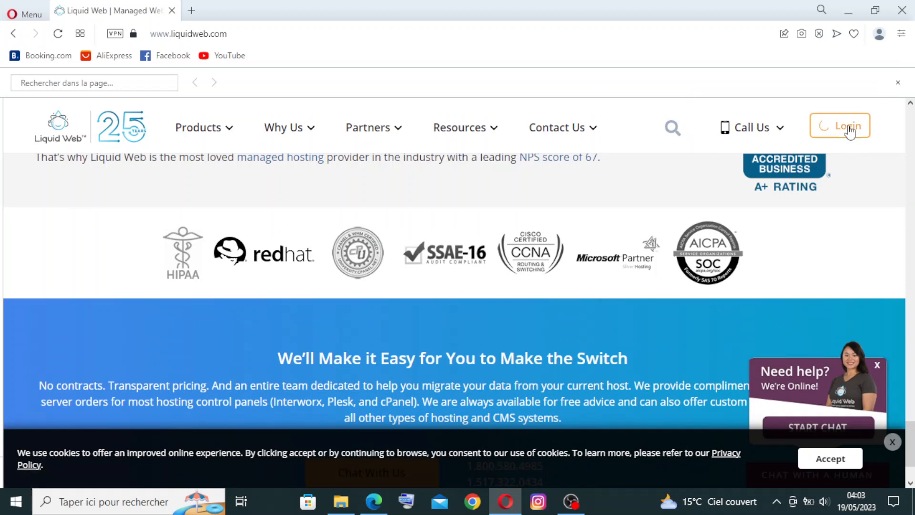
left_click(839, 126)
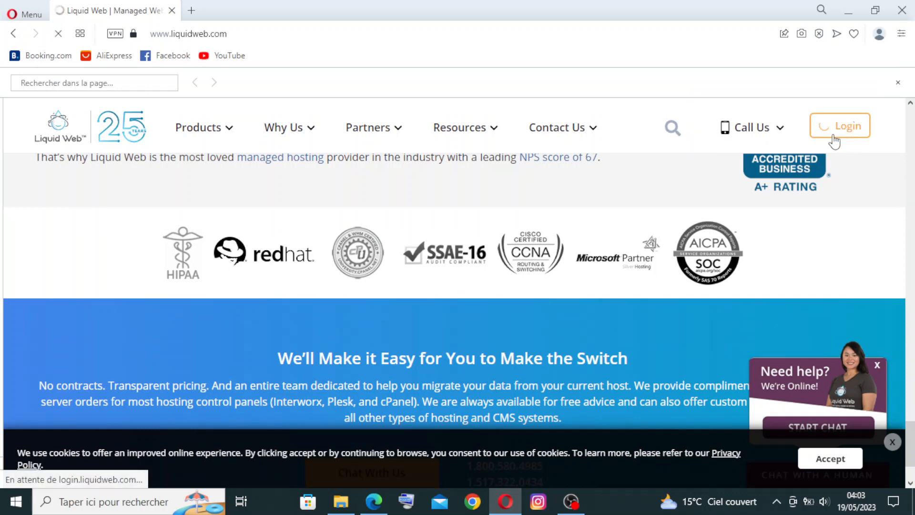
left_click(839, 125)
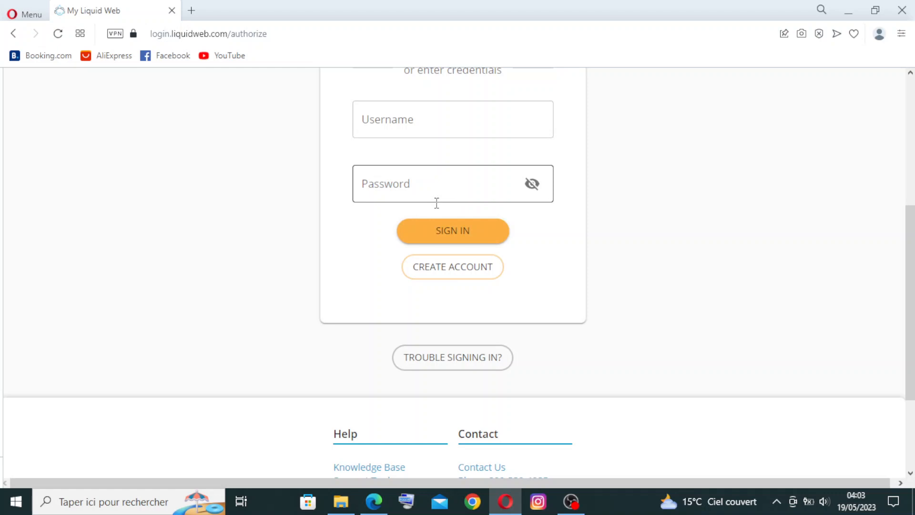
scroll("down", 3)
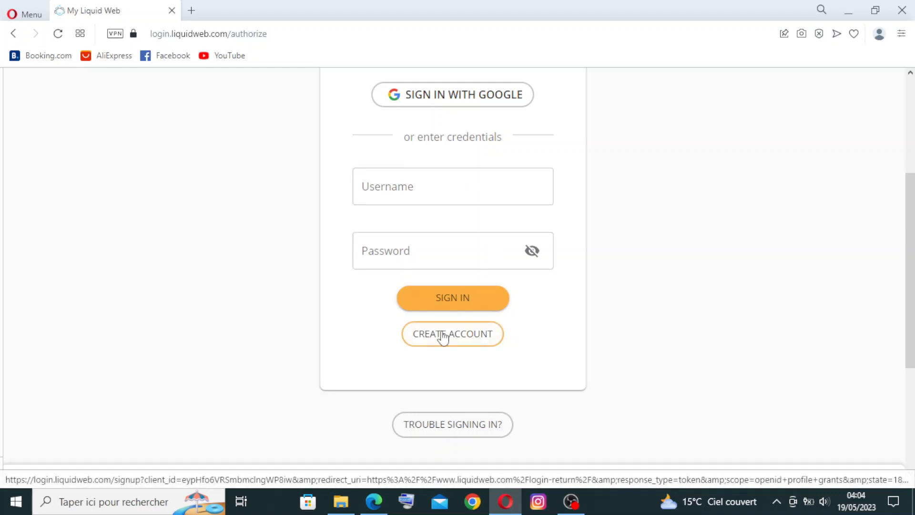
left_click(452, 333)
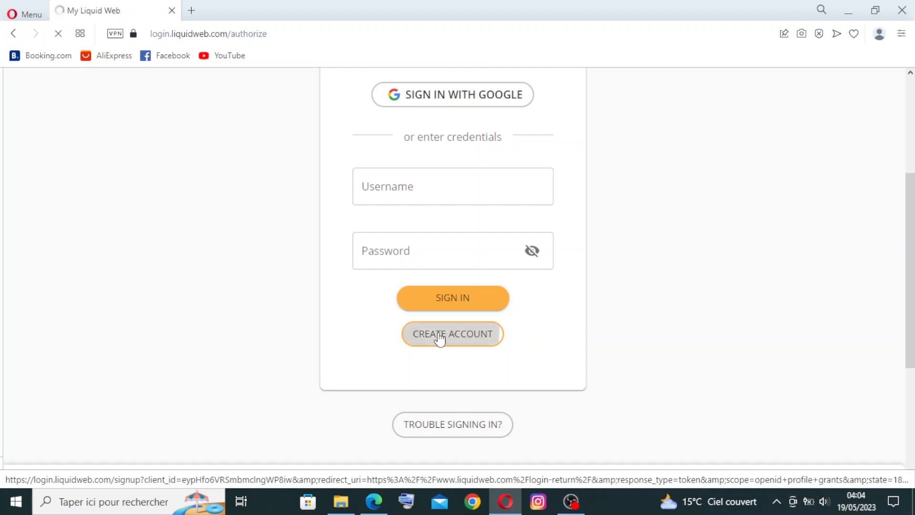
left_click(452, 333)
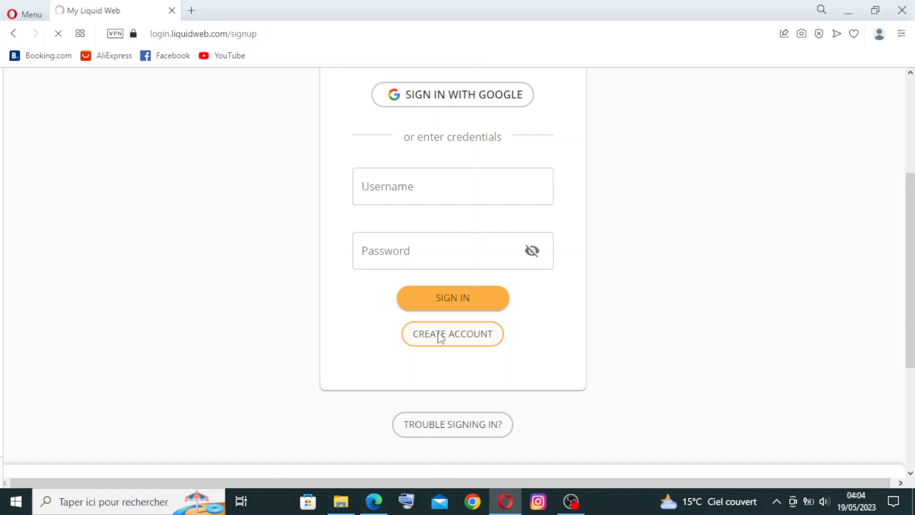
left_click(452, 333)
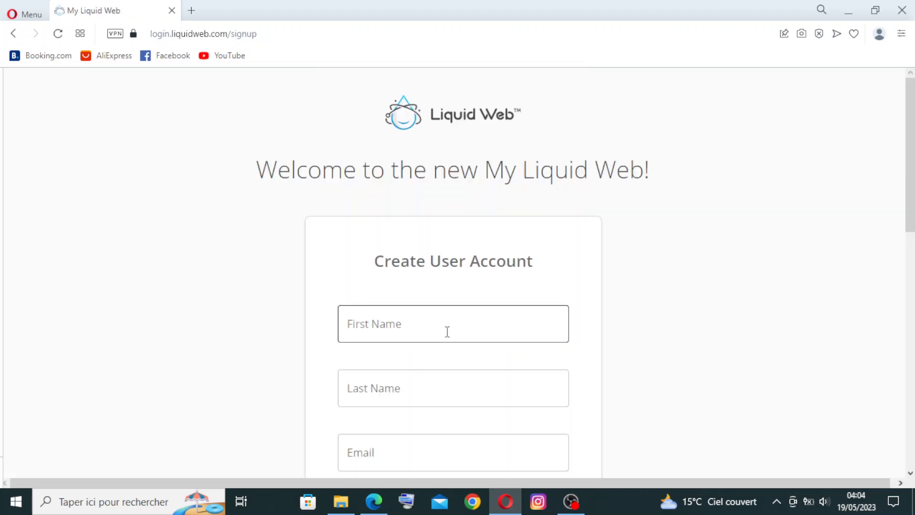
scroll("down", 3)
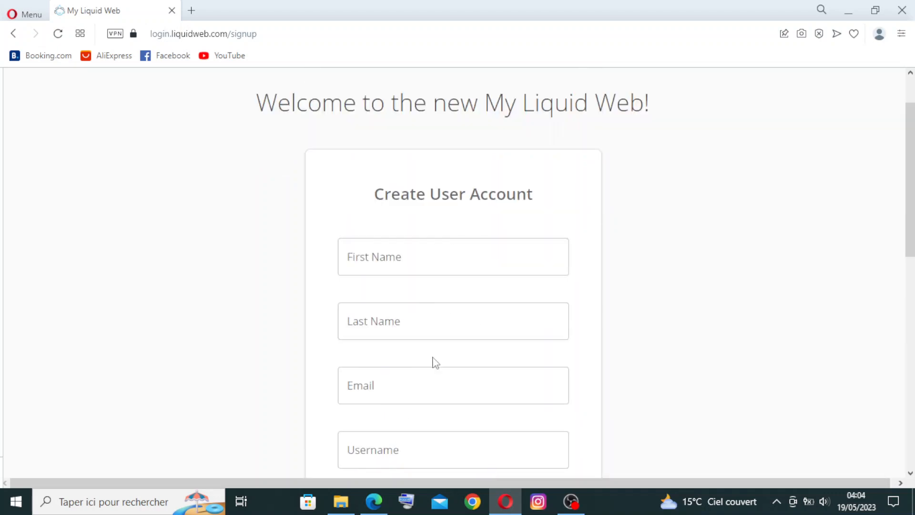
left_click(452, 257)
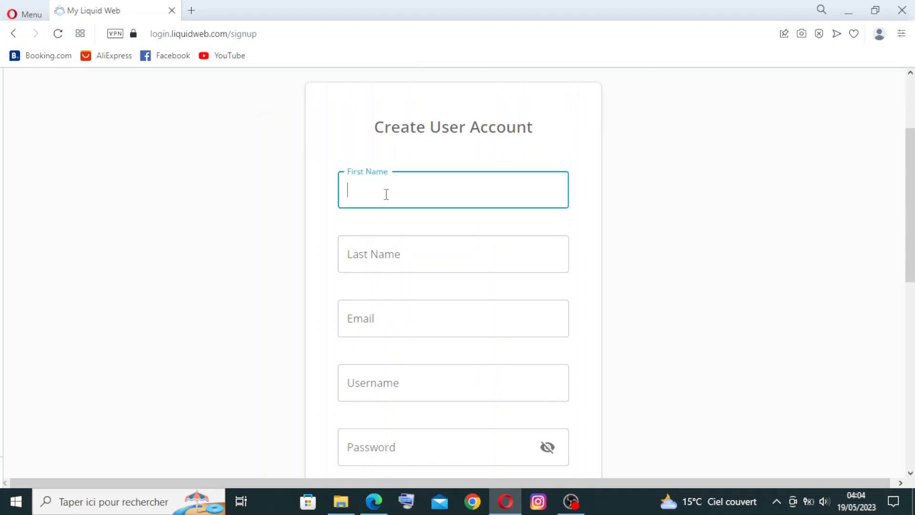
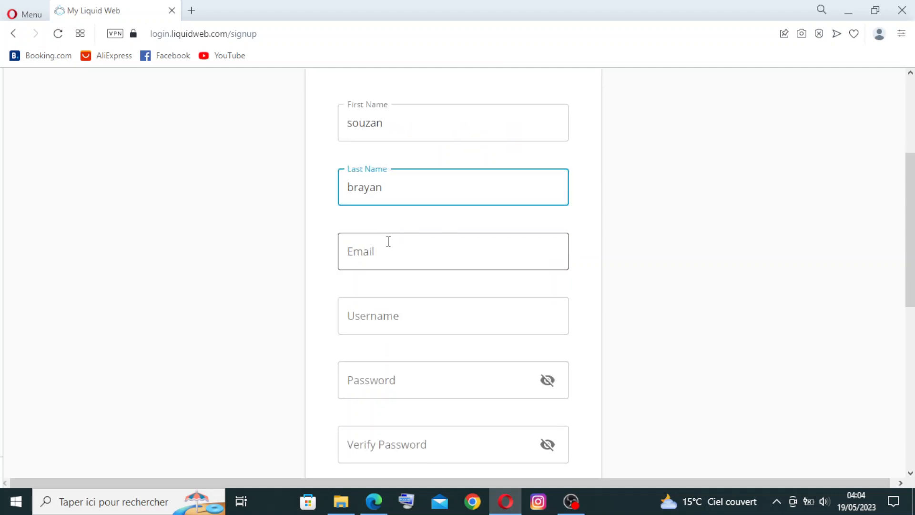
left_click(452, 251)
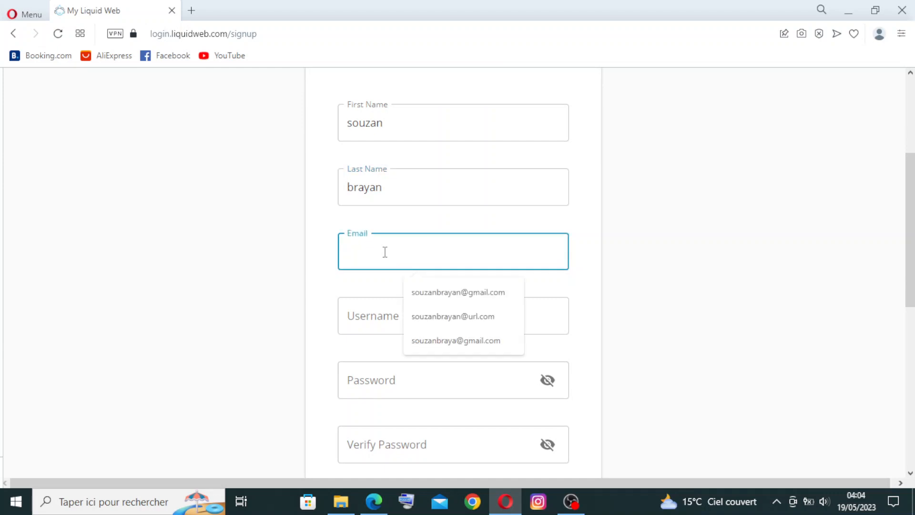
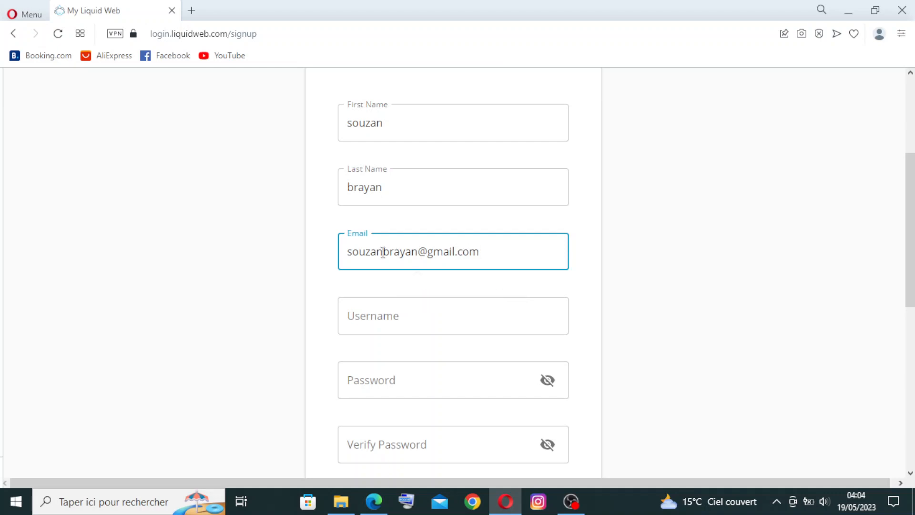
Set username 'souza', enter and verify the password, and submit the registration
left_click(453, 315)
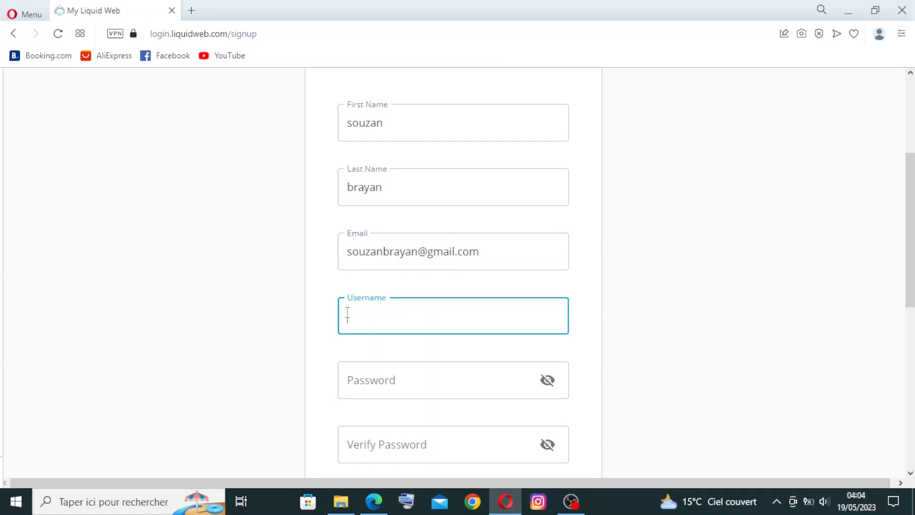
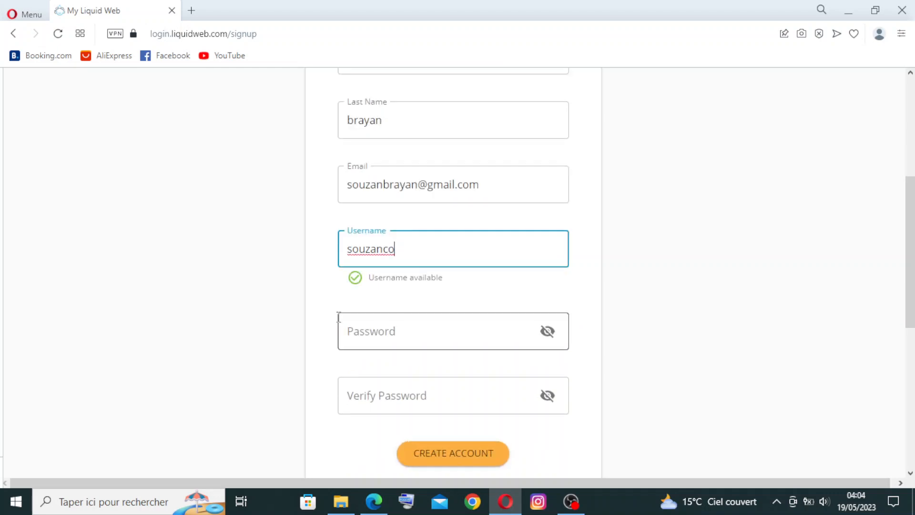
left_click(452, 331)
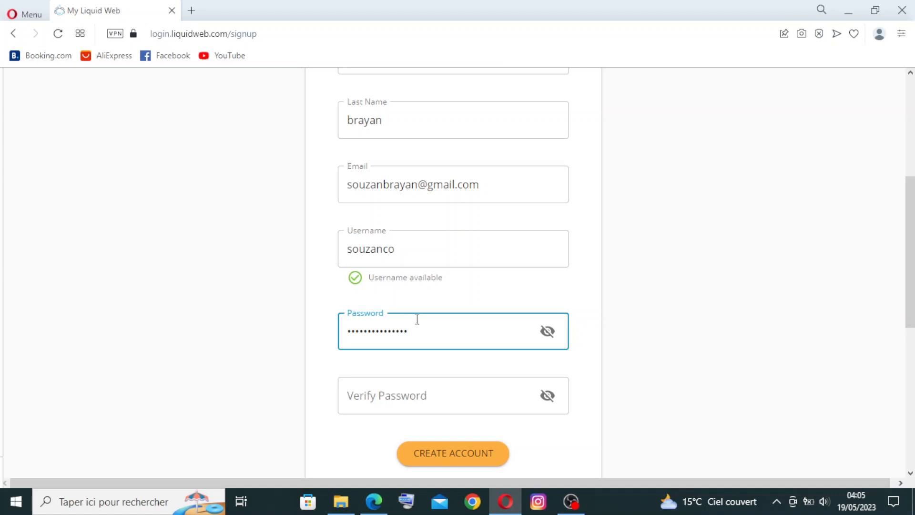
type("*")
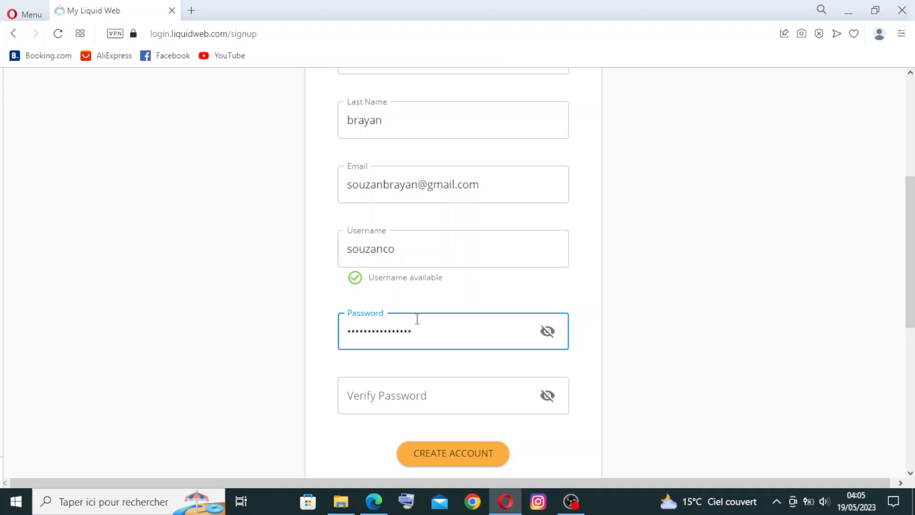
left_click(452, 394)
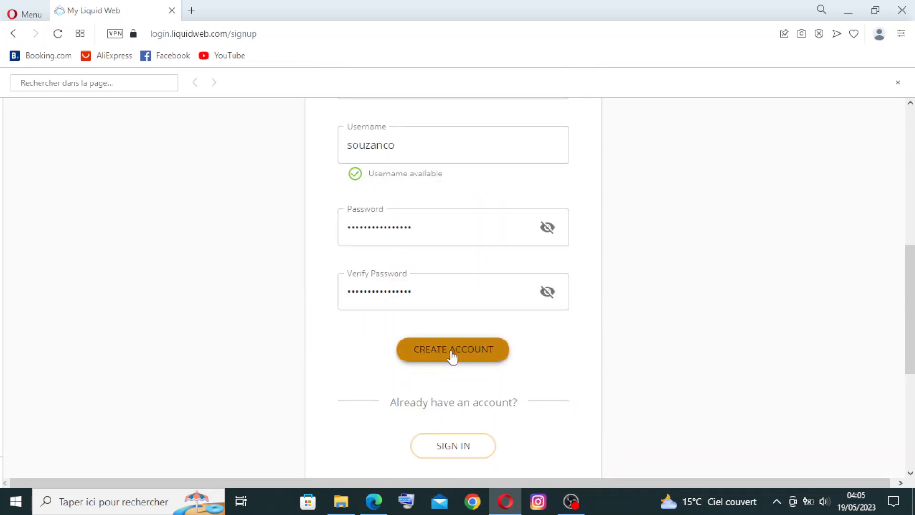
left_click(452, 349)
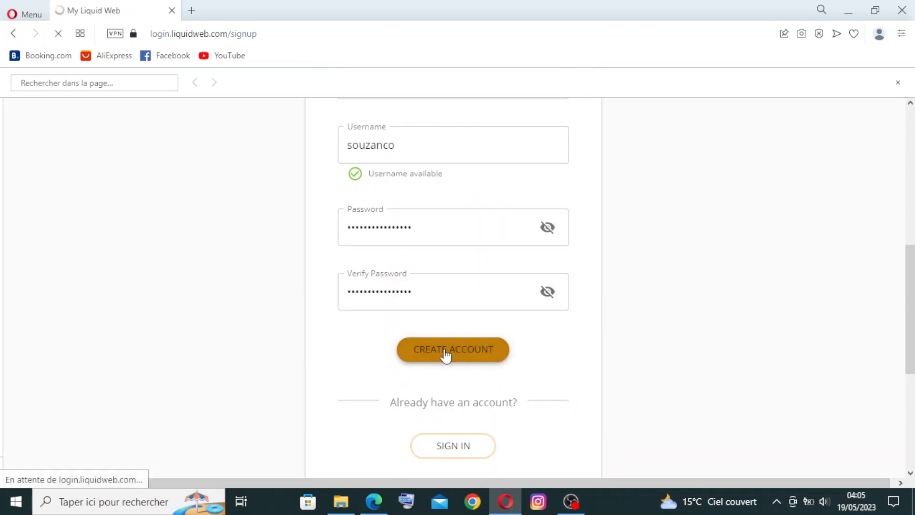
left_click(452, 348)
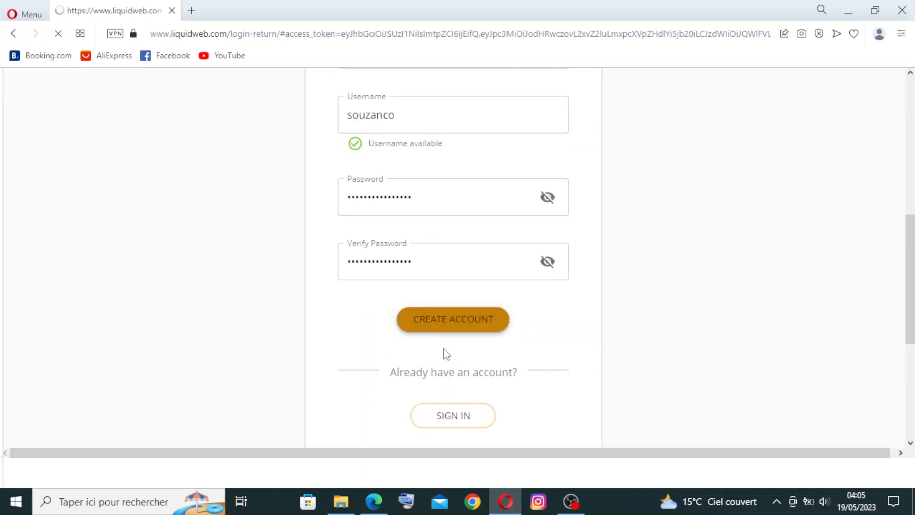
Dismiss the welcome prompt and open the signed-in My Account options
left_click(452, 319)
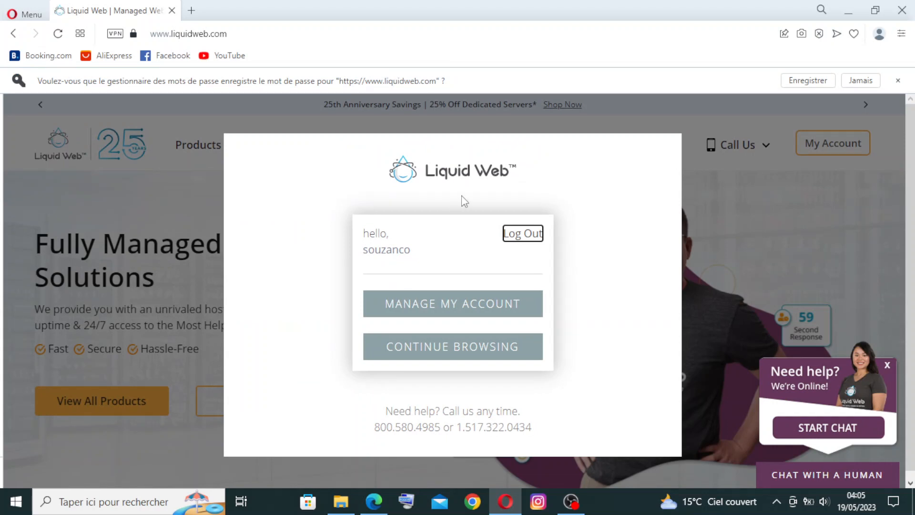
mouse_move(406, 266)
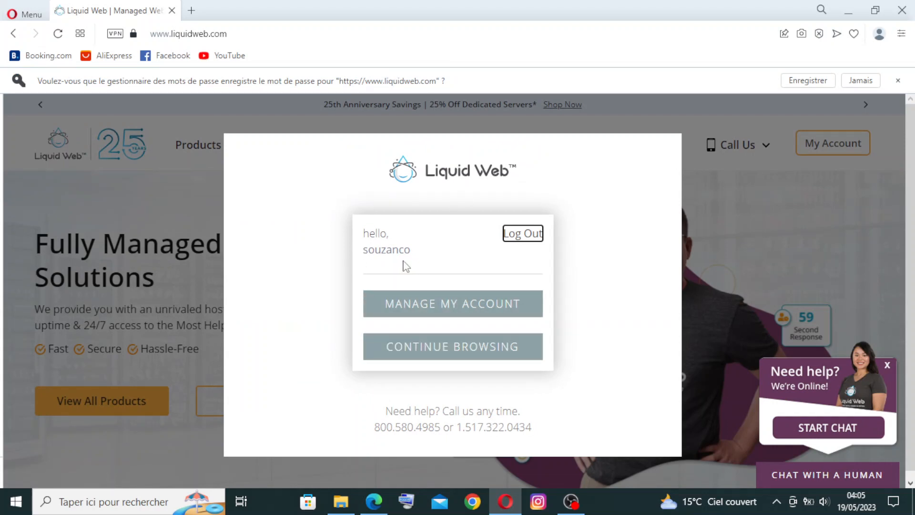
mouse_move(485, 325)
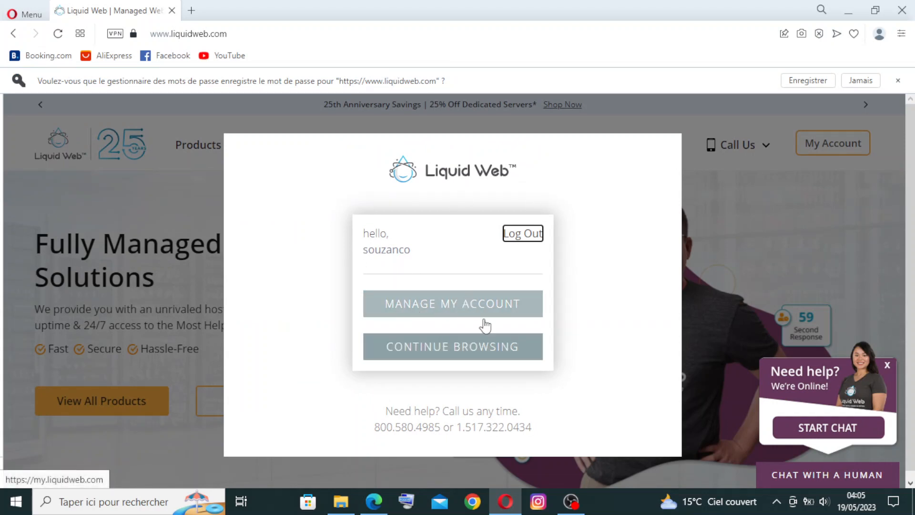
mouse_move(439, 359)
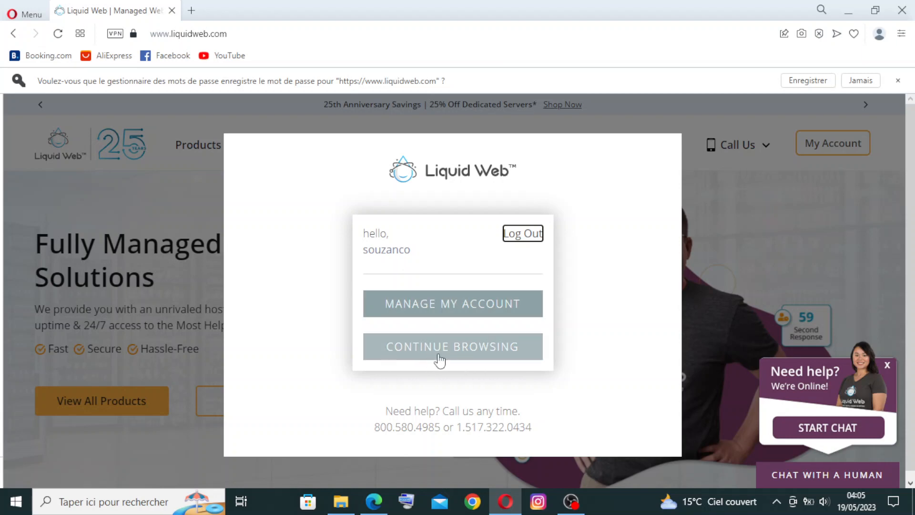
left_click(451, 346)
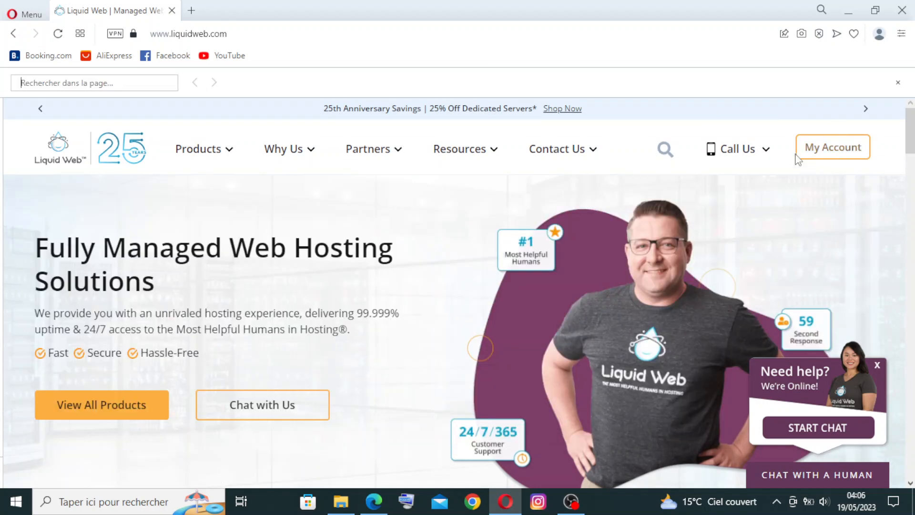
left_click(832, 147)
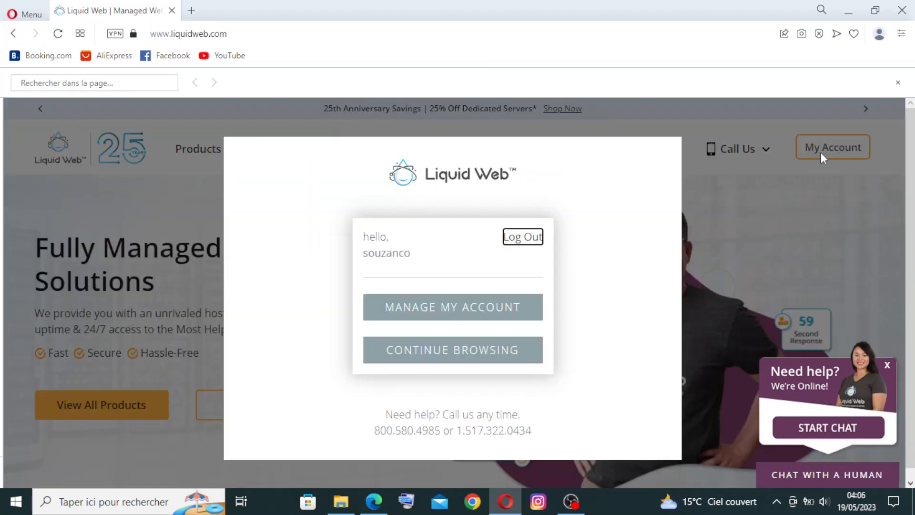
mouse_move(505, 254)
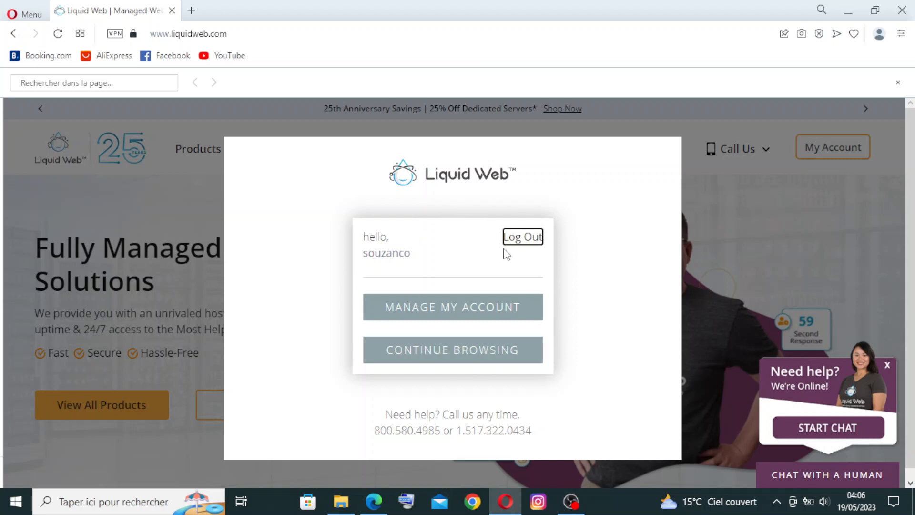
mouse_move(444, 320)
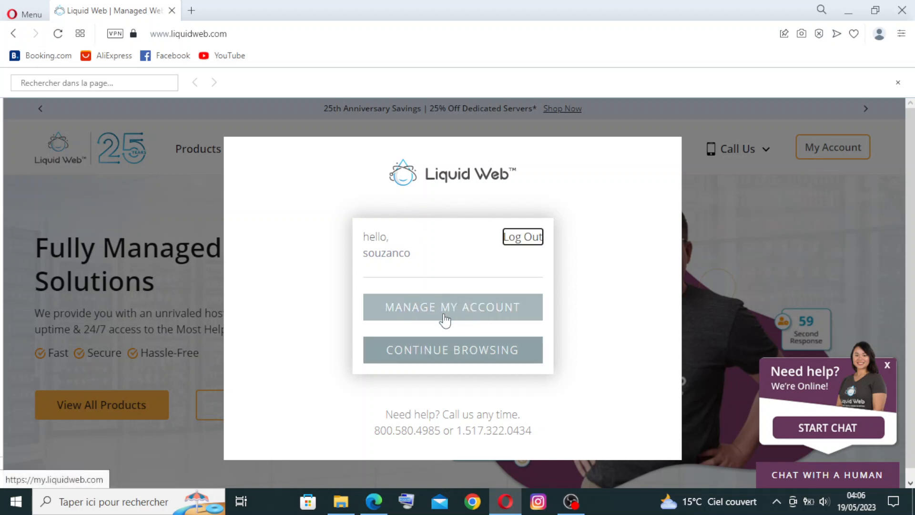
mouse_move(436, 317)
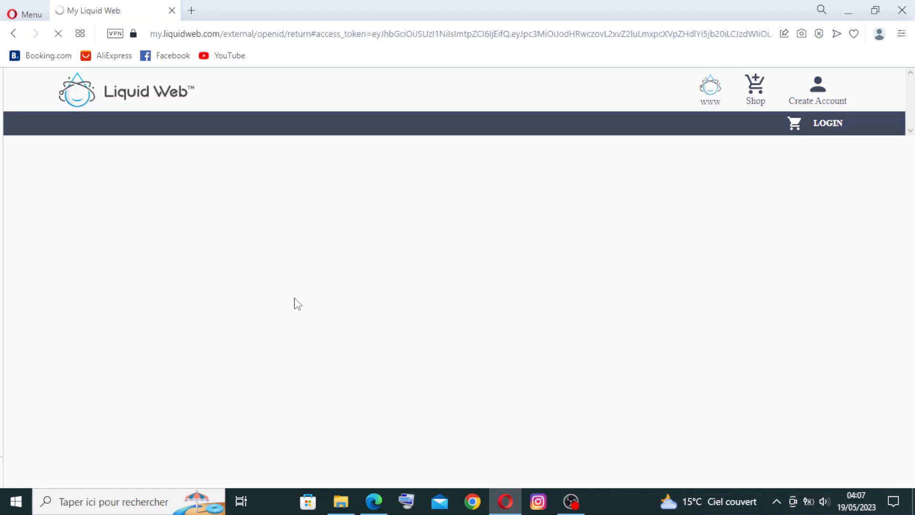
mouse_move(357, 321)
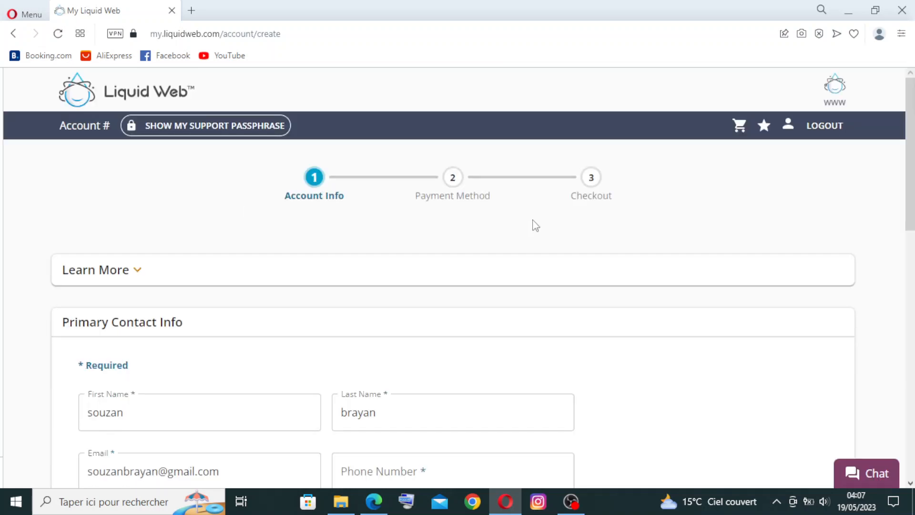
mouse_move(439, 269)
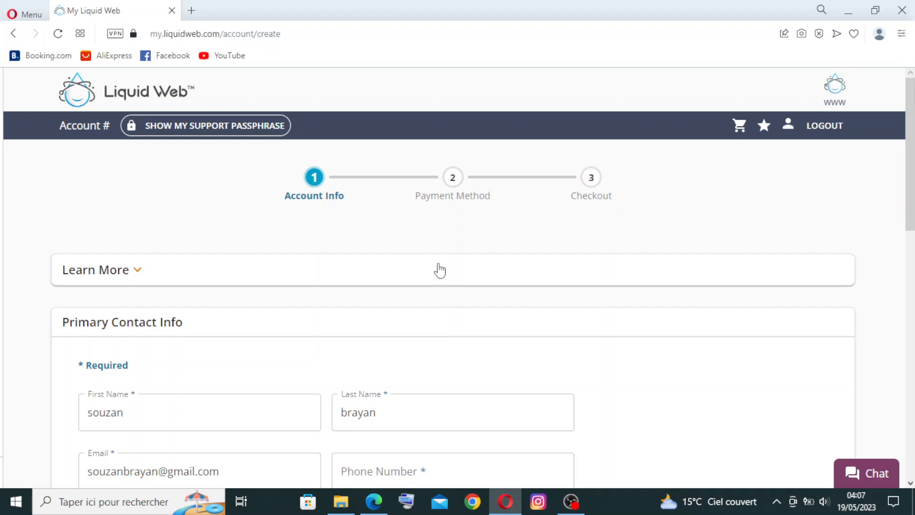
mouse_move(356, 126)
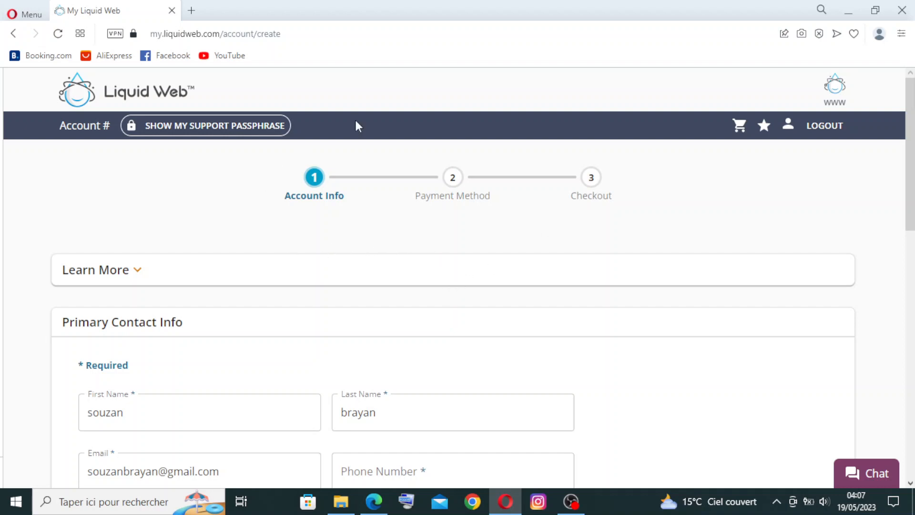
mouse_move(493, 158)
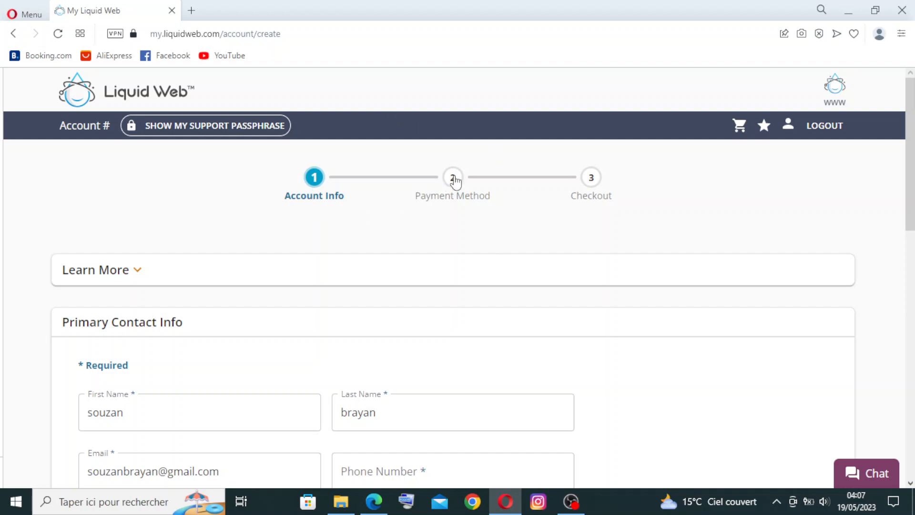
mouse_move(591, 169)
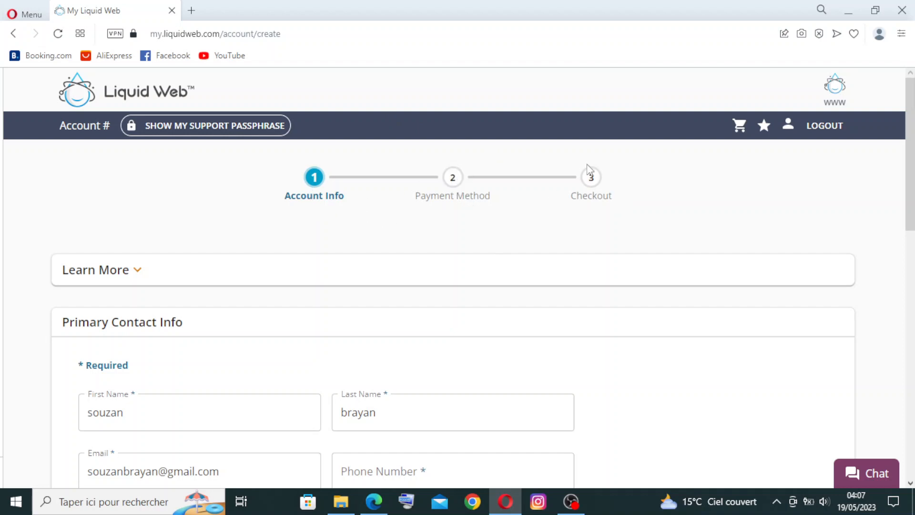
mouse_move(496, 197)
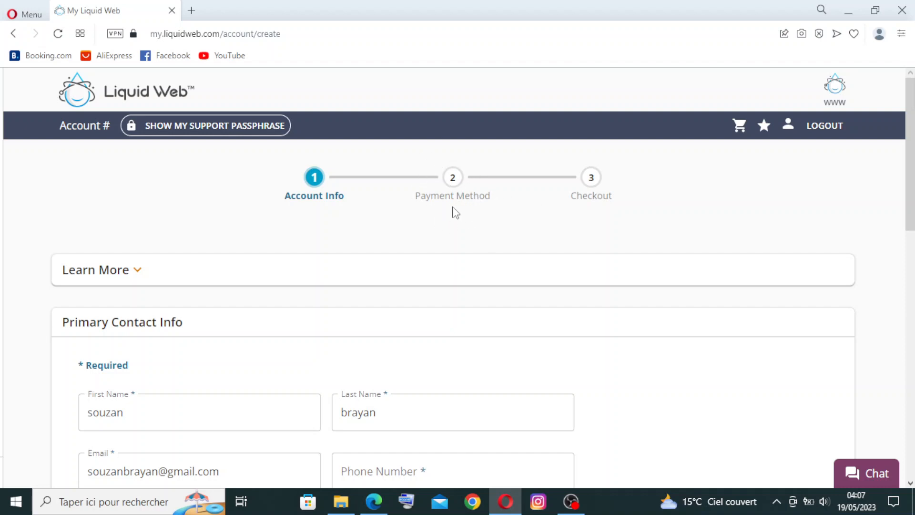
mouse_move(456, 177)
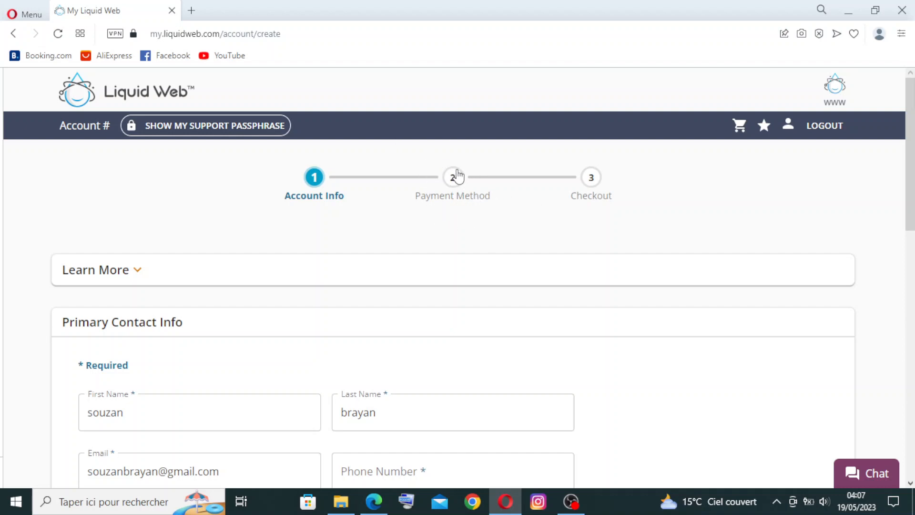
mouse_move(444, 184)
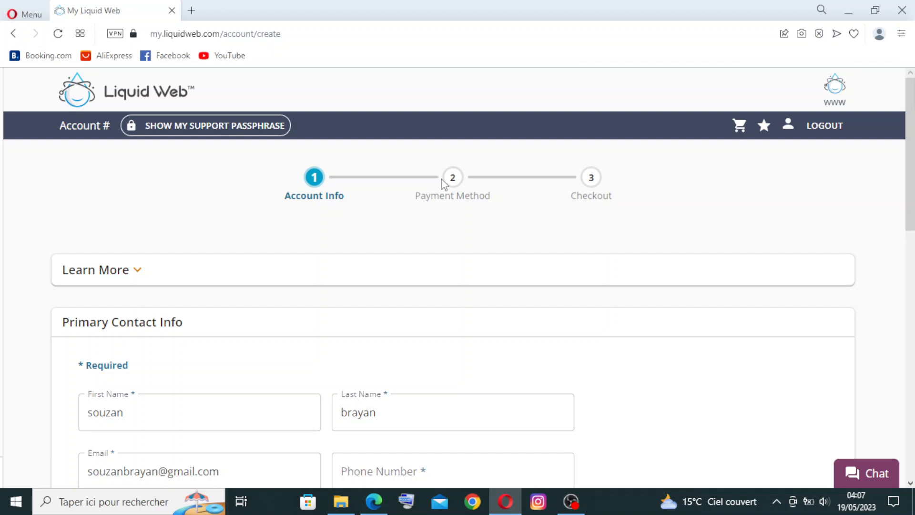
mouse_move(499, 205)
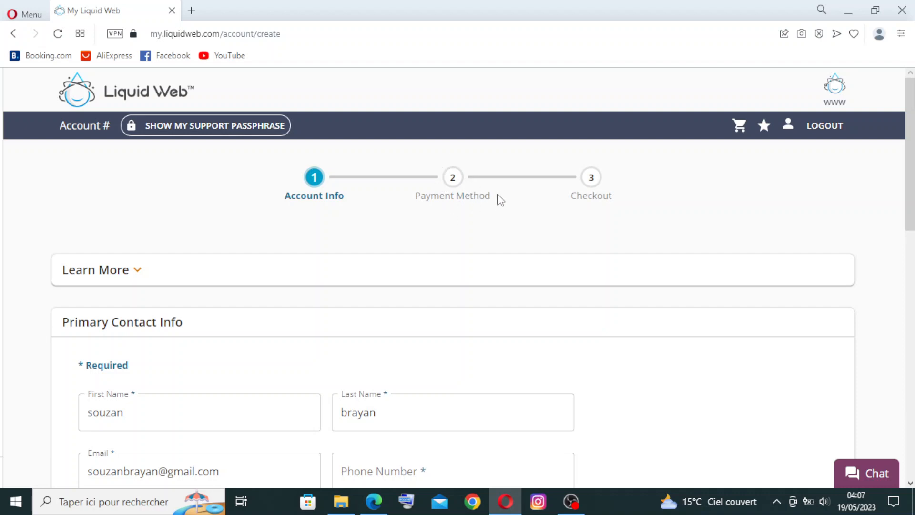
scroll("down", 3)
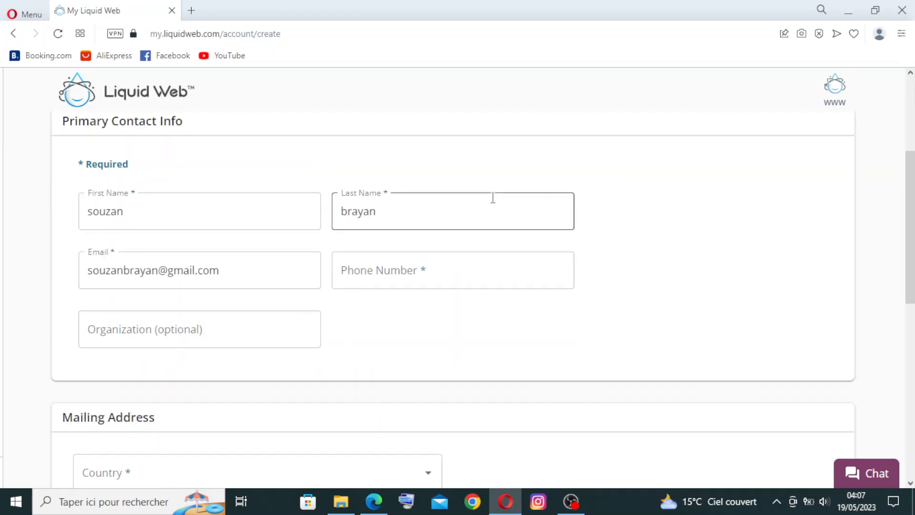
mouse_move(327, 244)
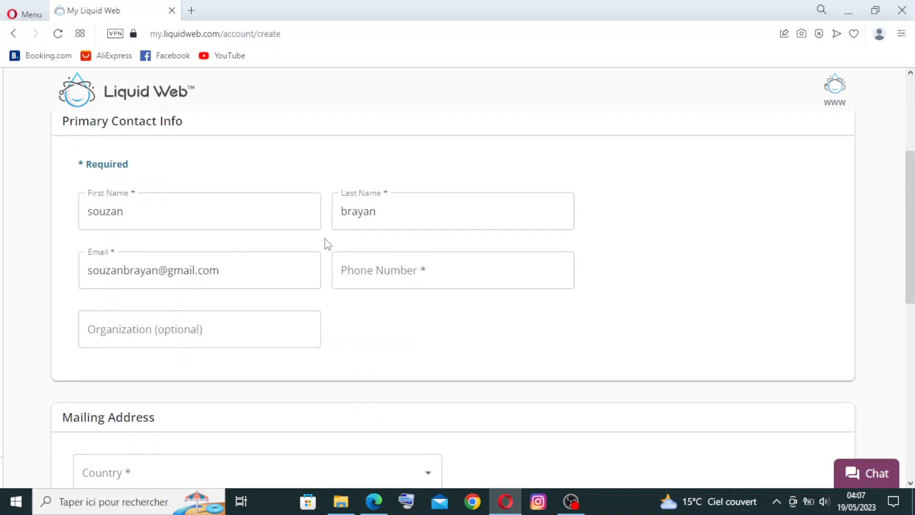
left_click(452, 269)
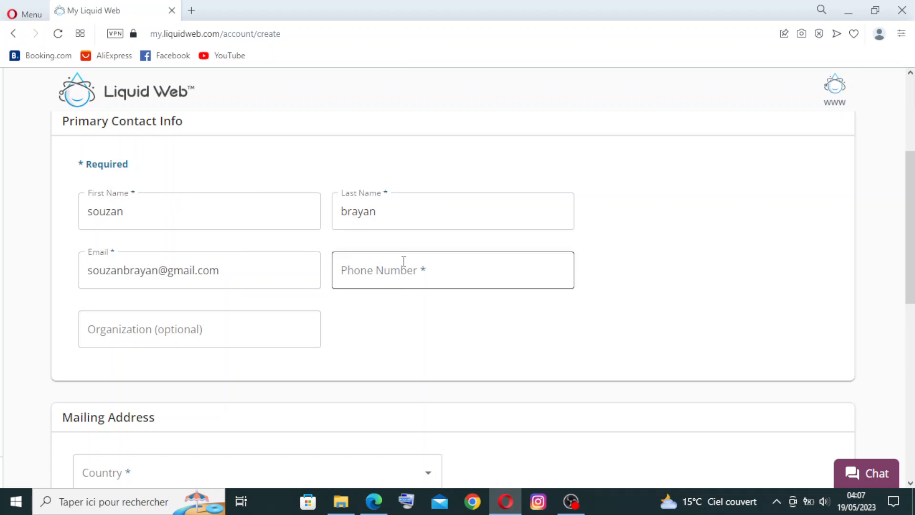
scroll("down", 3)
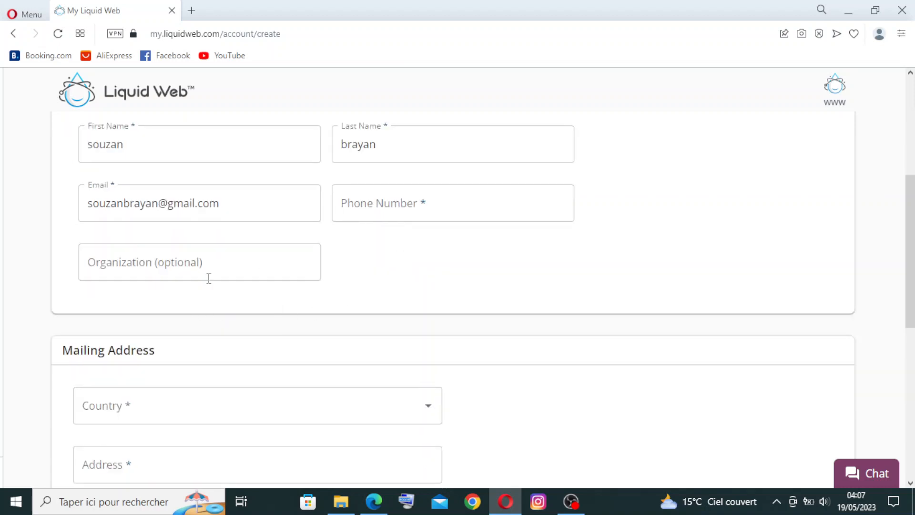
left_click(200, 261)
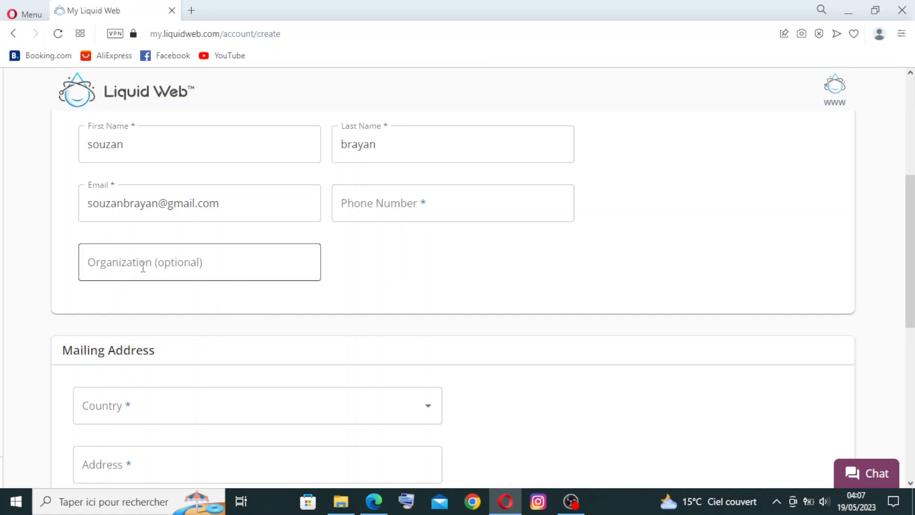
scroll("down", 3)
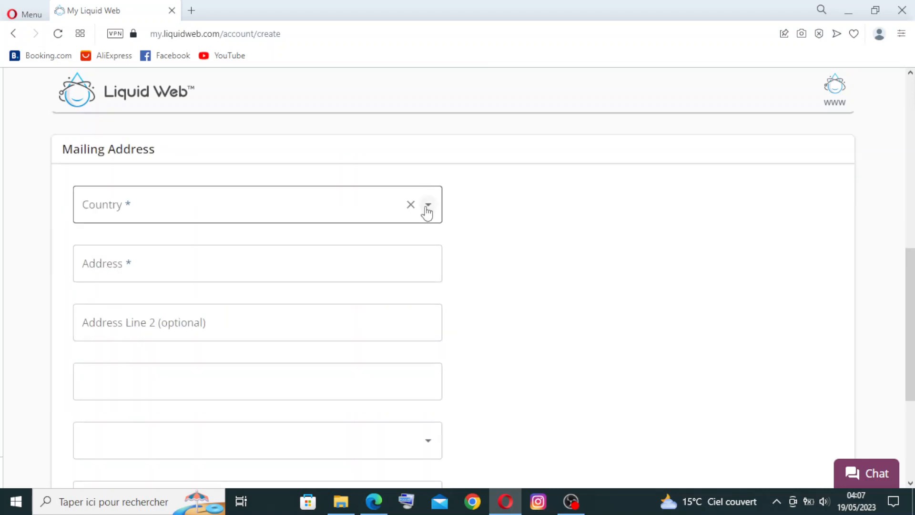
Set the mailing address country to United States
left_click(427, 205)
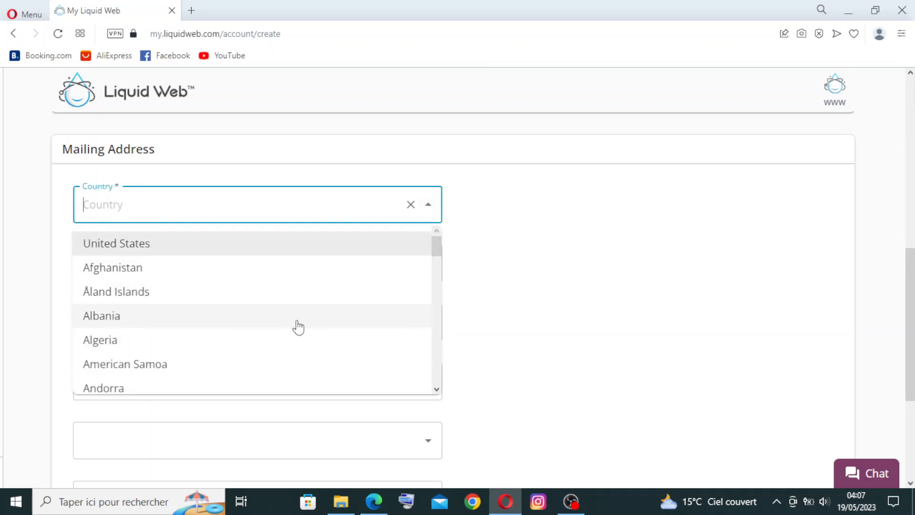
mouse_move(160, 245)
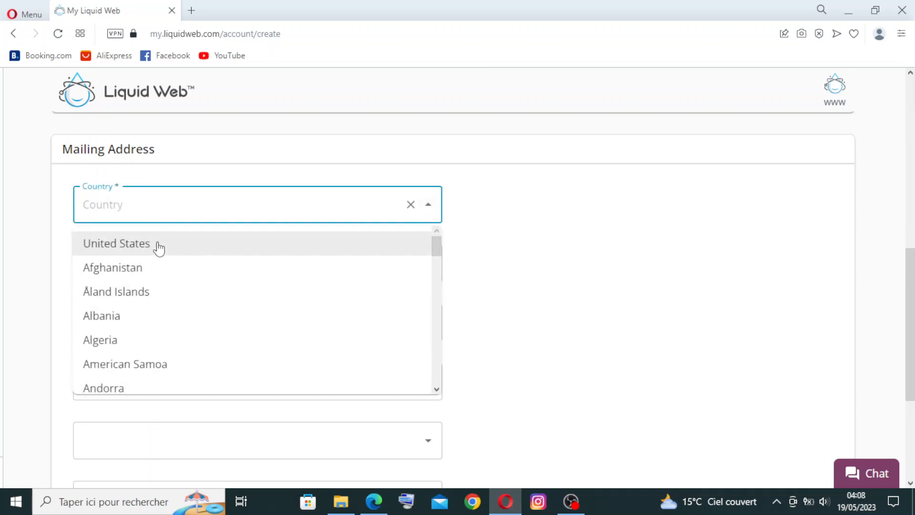
left_click(117, 243)
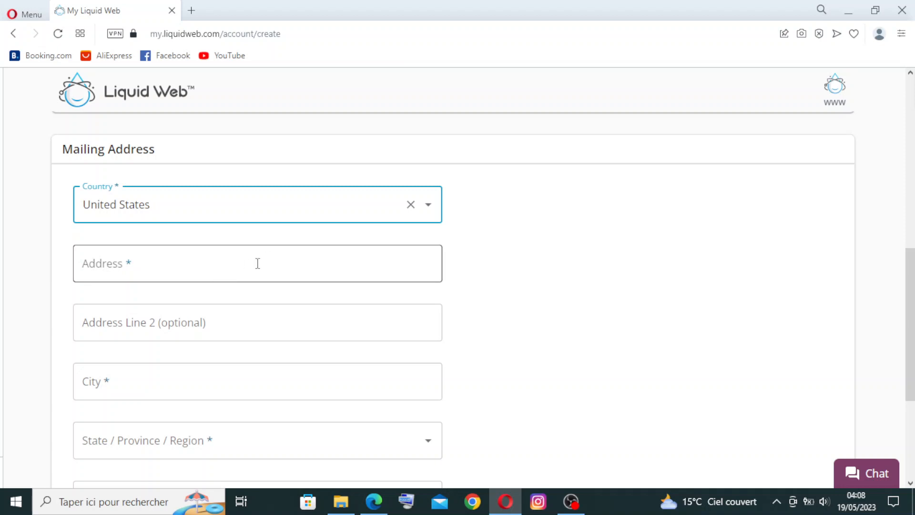
mouse_move(265, 263)
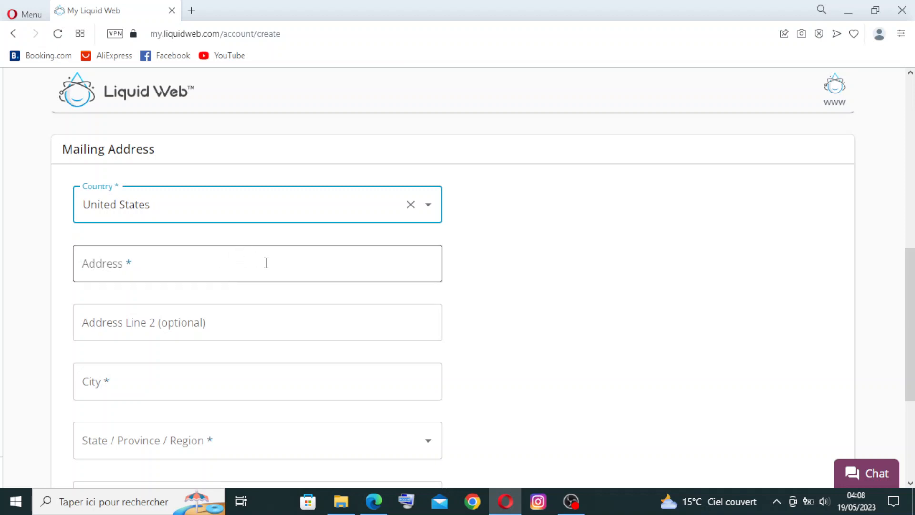
scroll("down", 3)
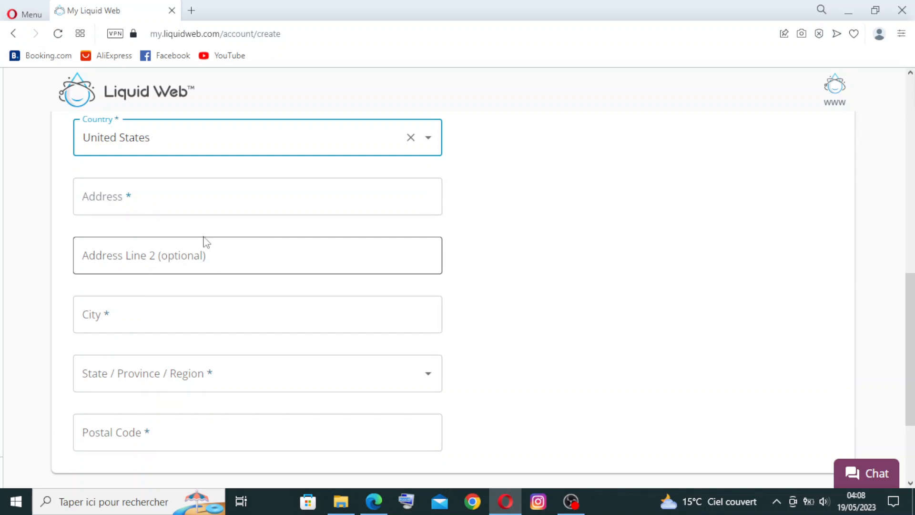
scroll("down", 3)
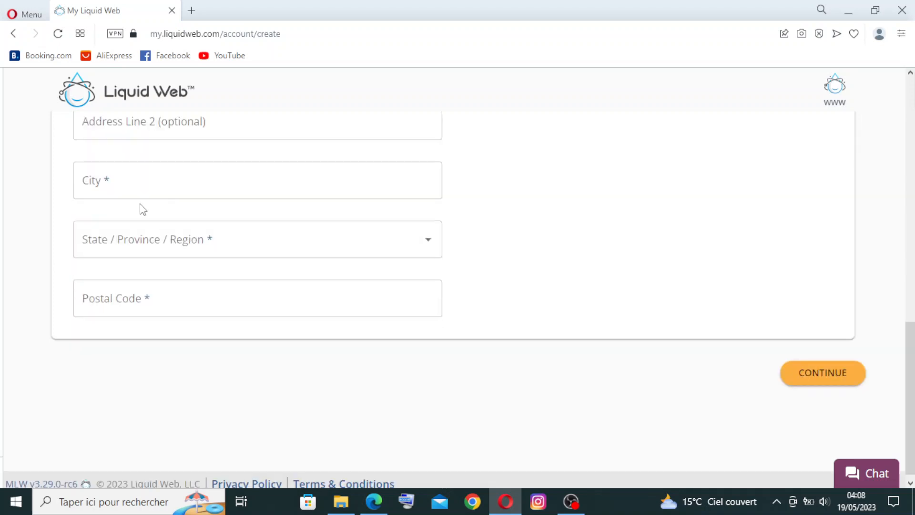
Set the state to Georgia and continue with the account details
left_click(233, 239)
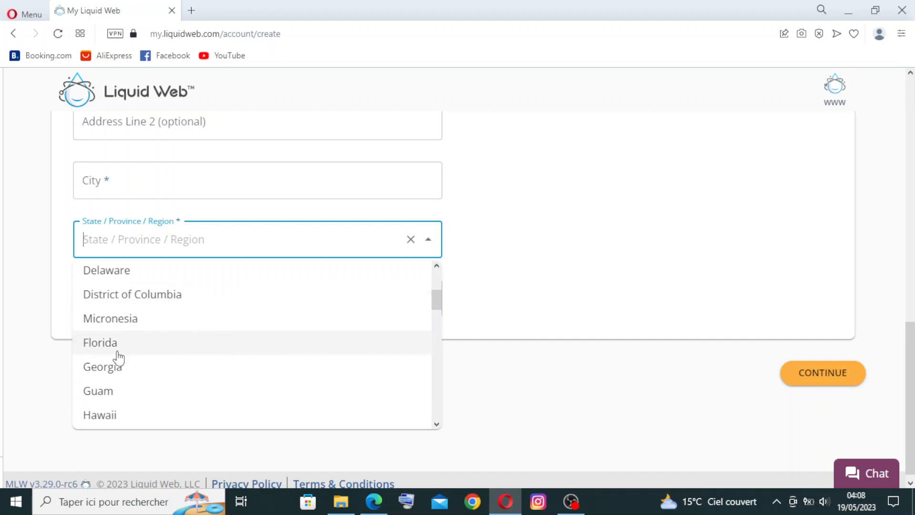
left_click(102, 366)
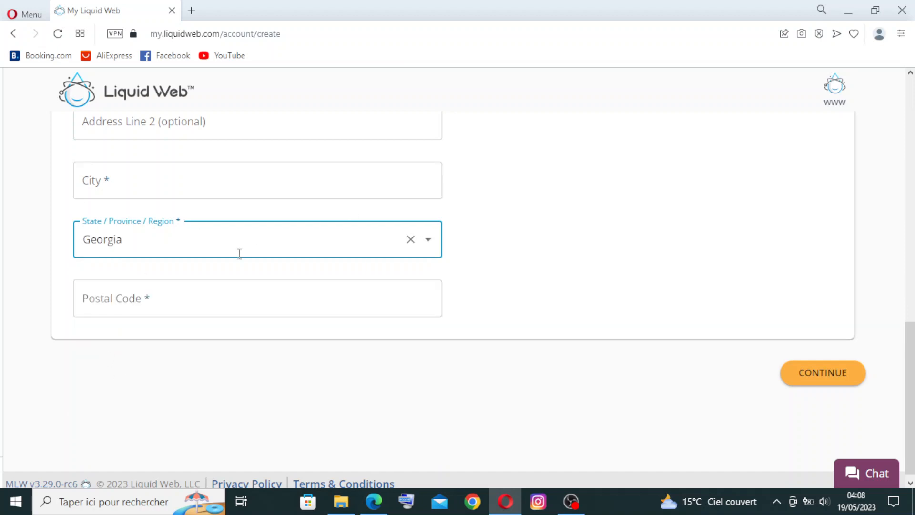
scroll("down", 3)
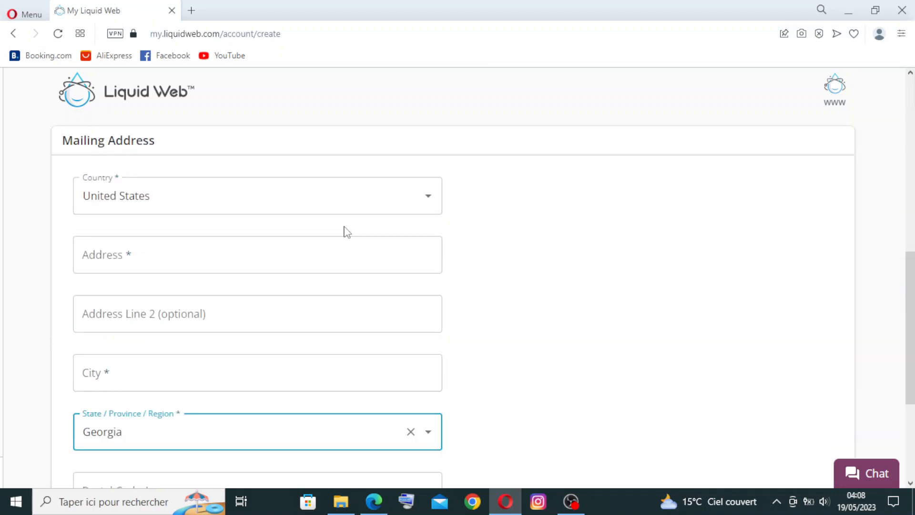
scroll("down", 3)
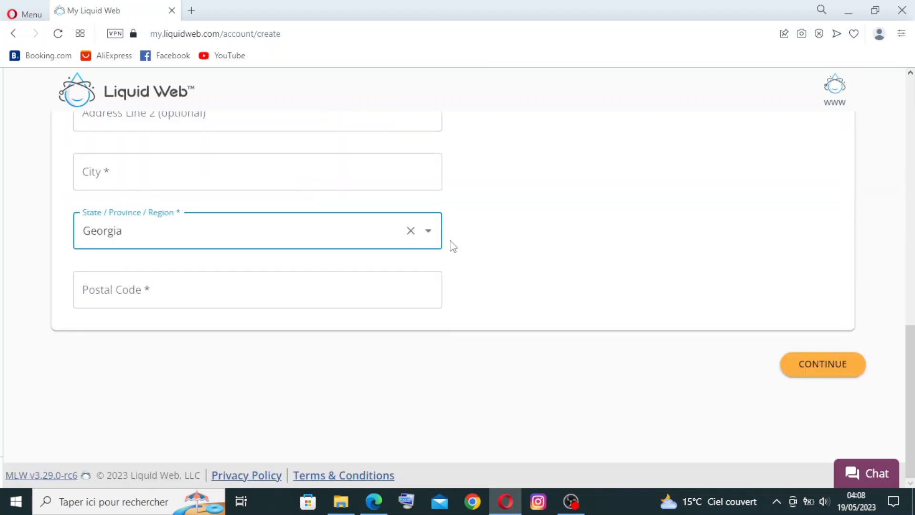
left_click(821, 364)
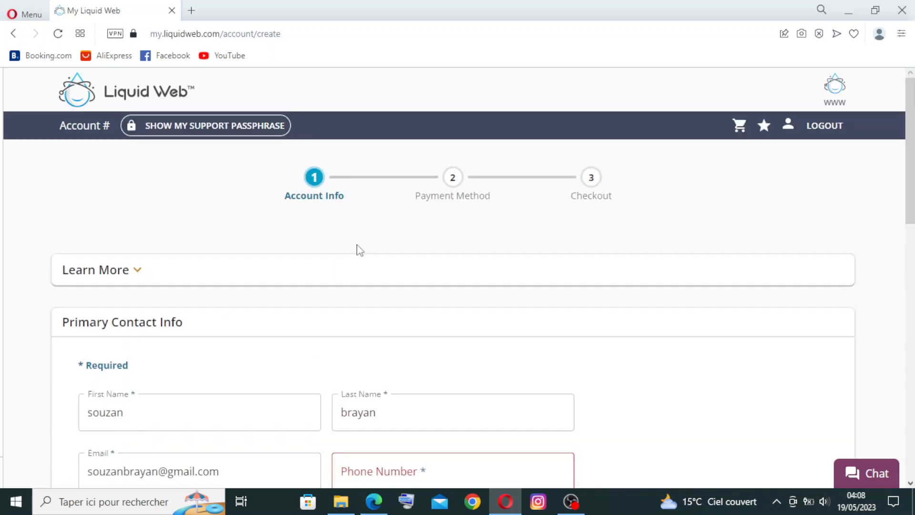
mouse_move(415, 214)
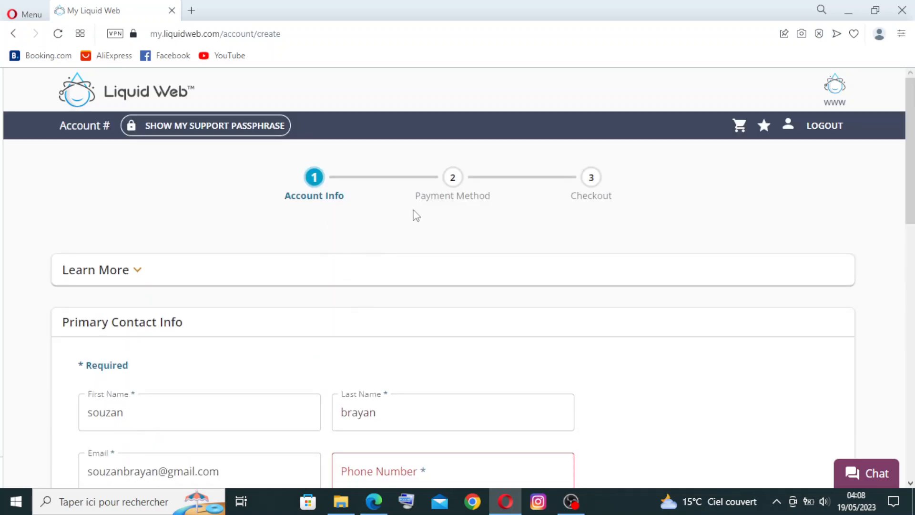
mouse_move(387, 201)
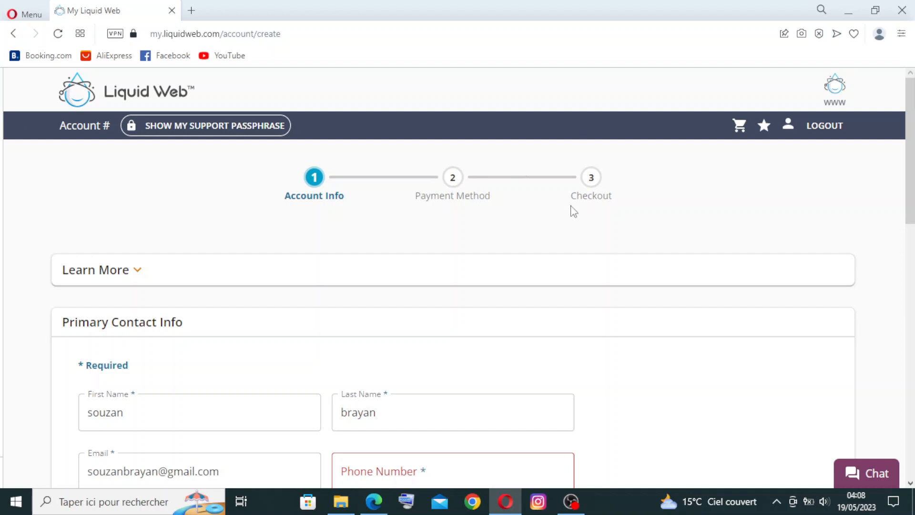
mouse_move(591, 208)
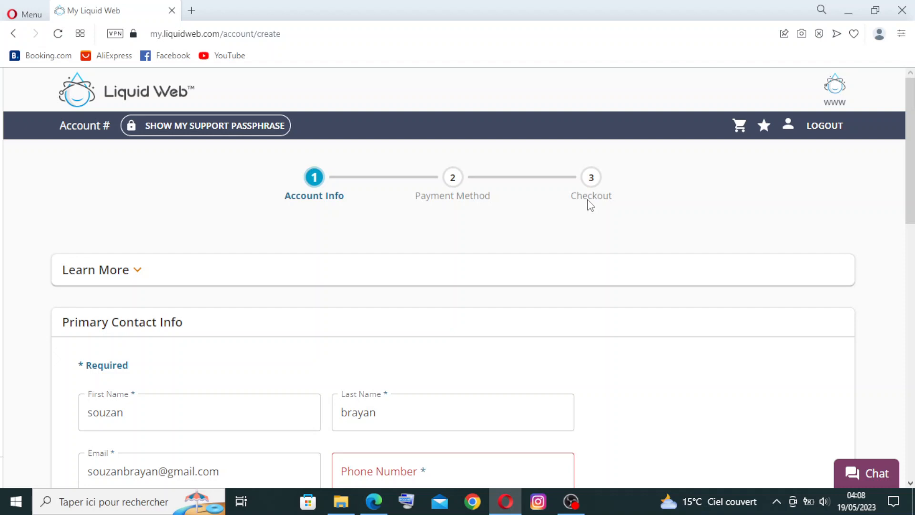
mouse_move(679, 245)
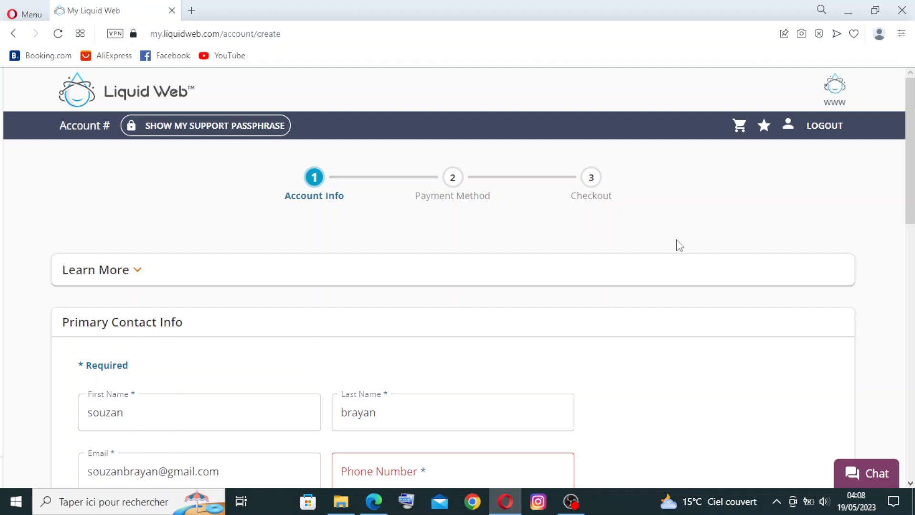
mouse_move(684, 242)
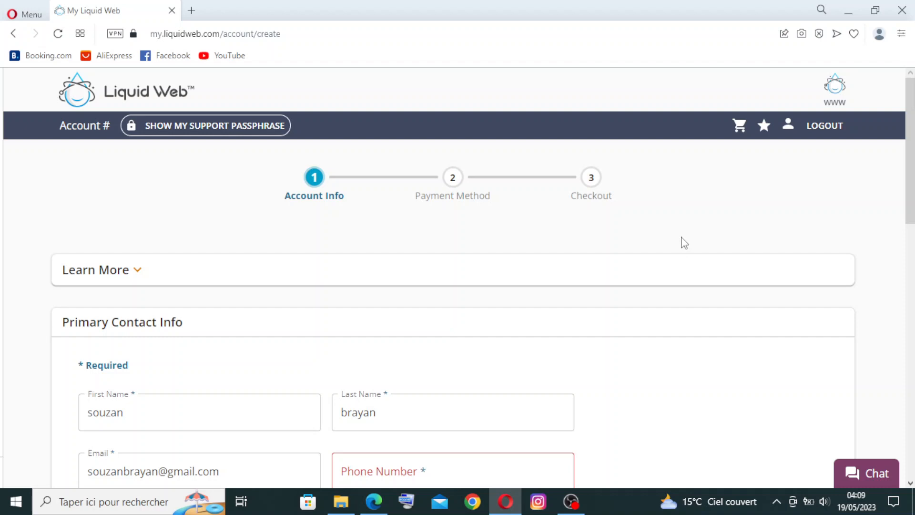
scroll("down", 3)
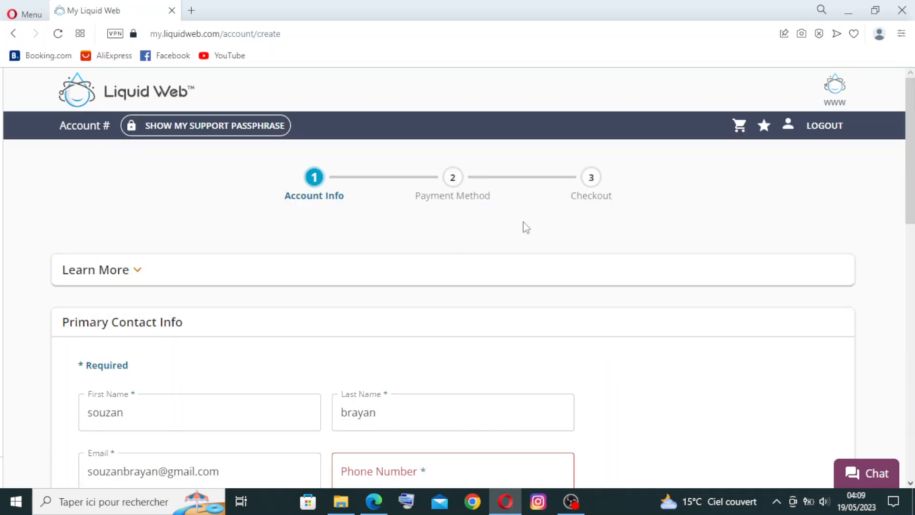
mouse_move(443, 198)
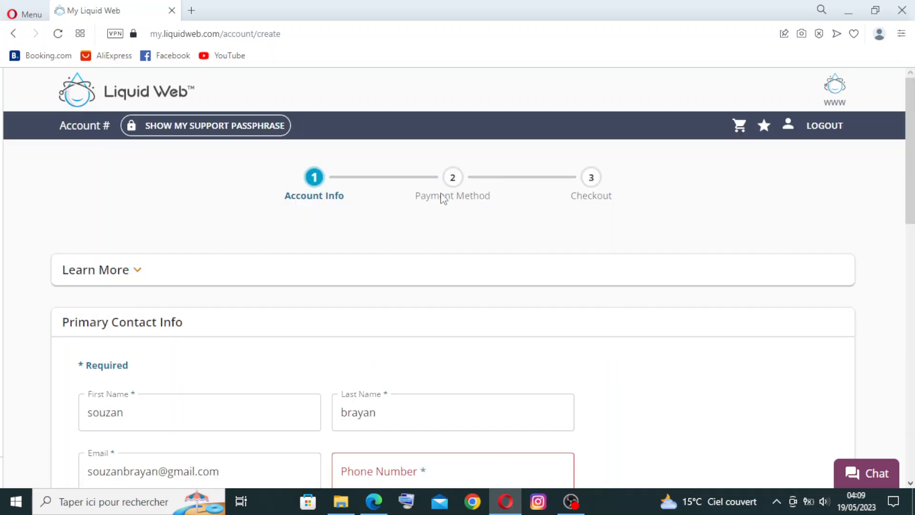
scroll("down", 3)
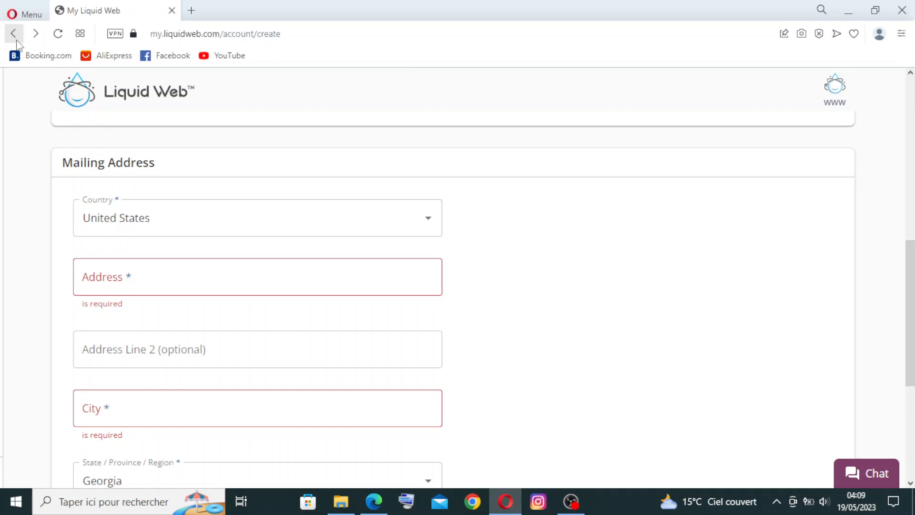
Return to liquidweb.com and view the Products and Why Us menus
left_click(13, 34)
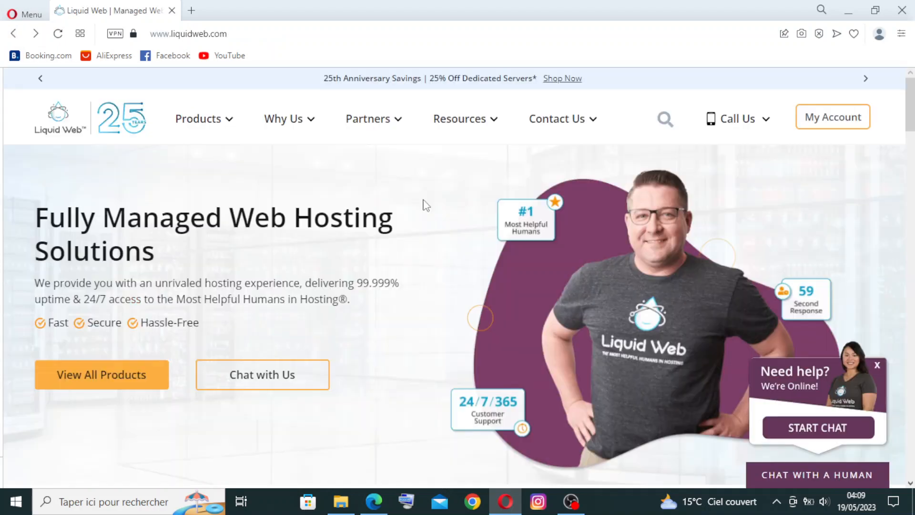
left_click(203, 119)
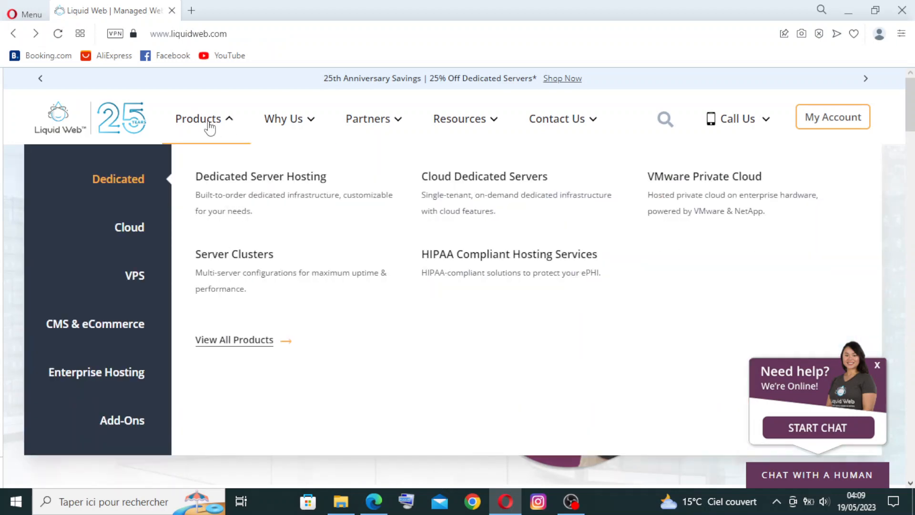
mouse_move(153, 186)
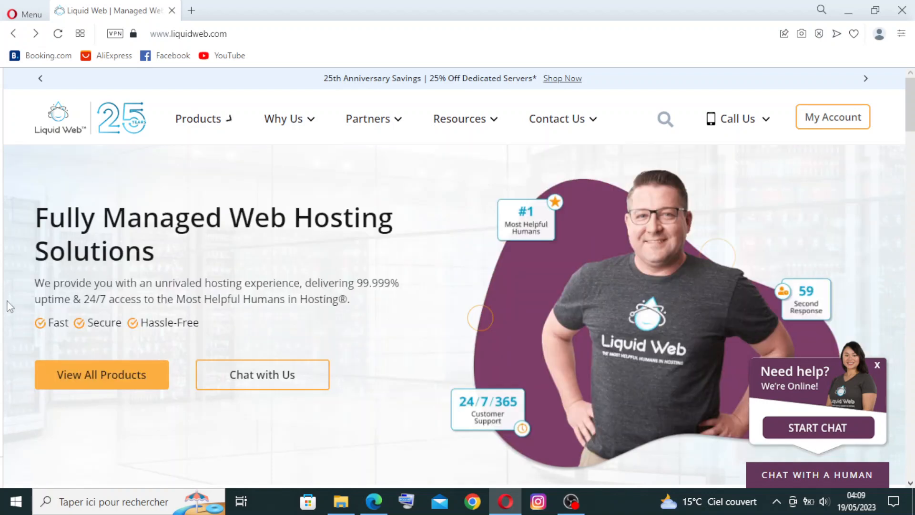
left_click(198, 119)
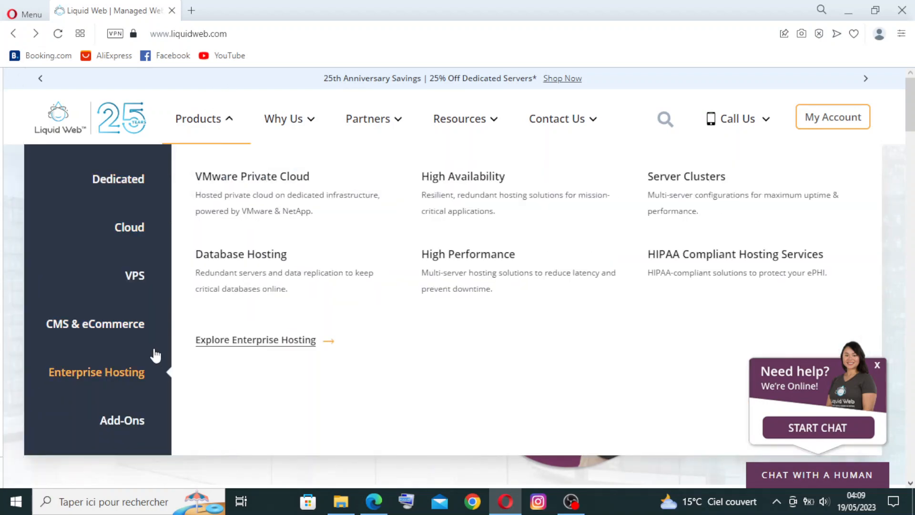
mouse_move(94, 324)
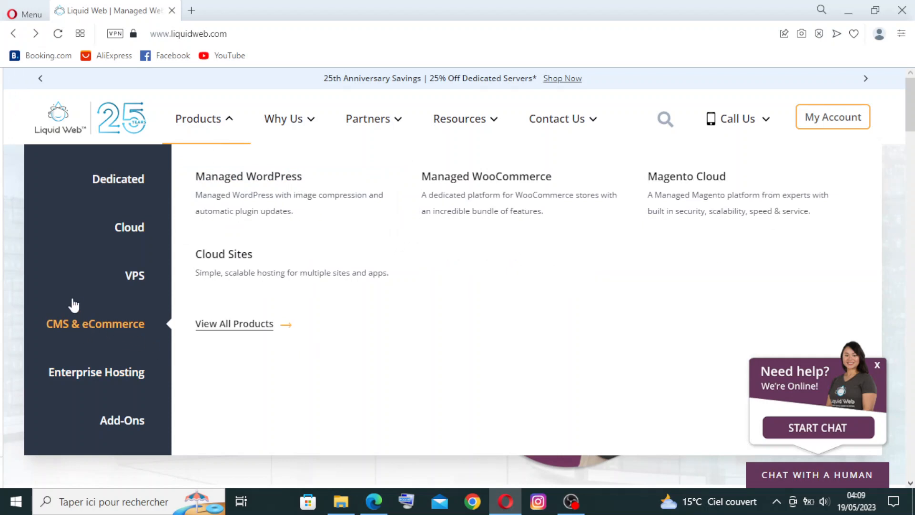
mouse_move(96, 372)
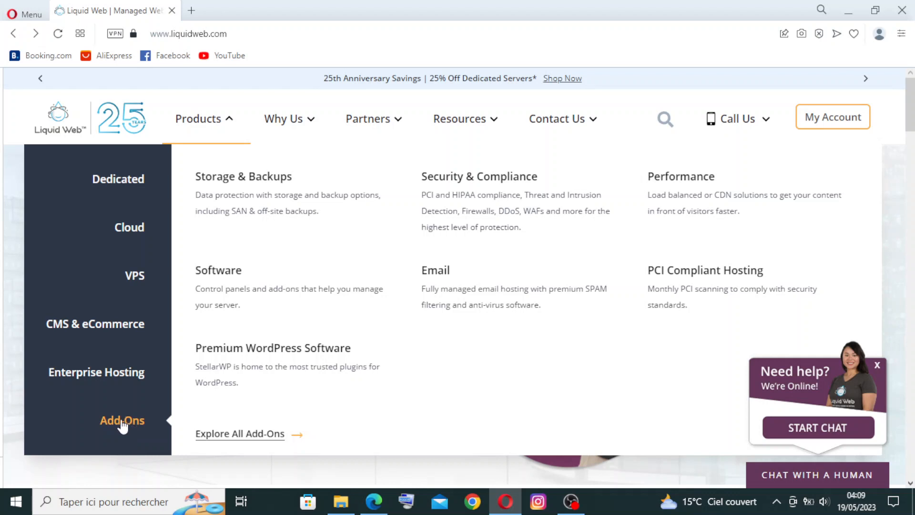
mouse_move(95, 324)
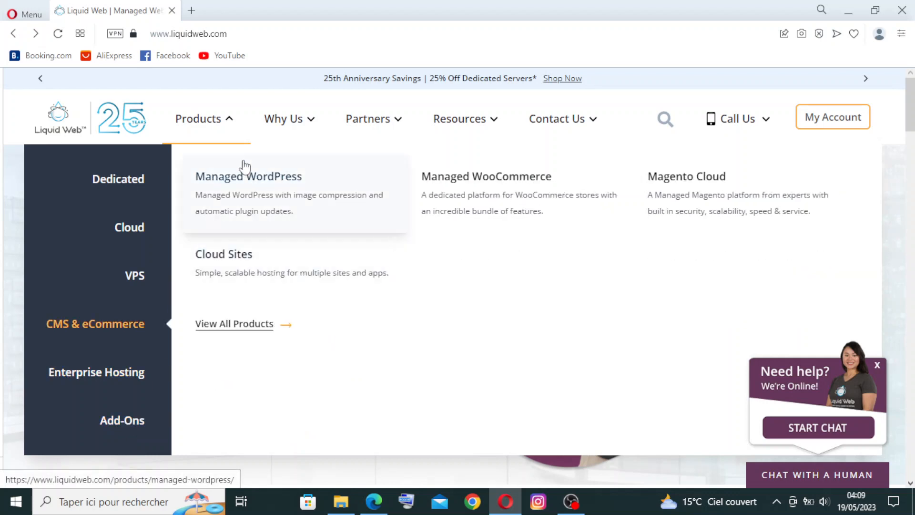
left_click(289, 118)
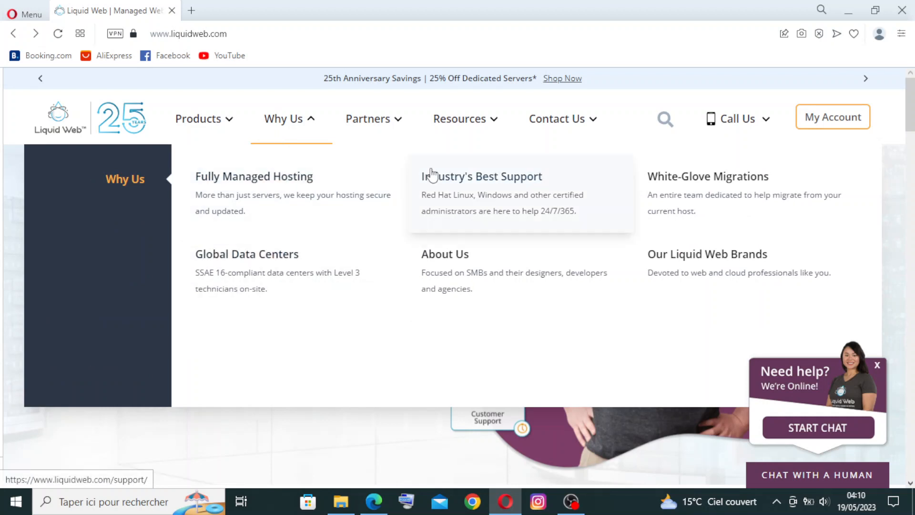
mouse_move(339, 194)
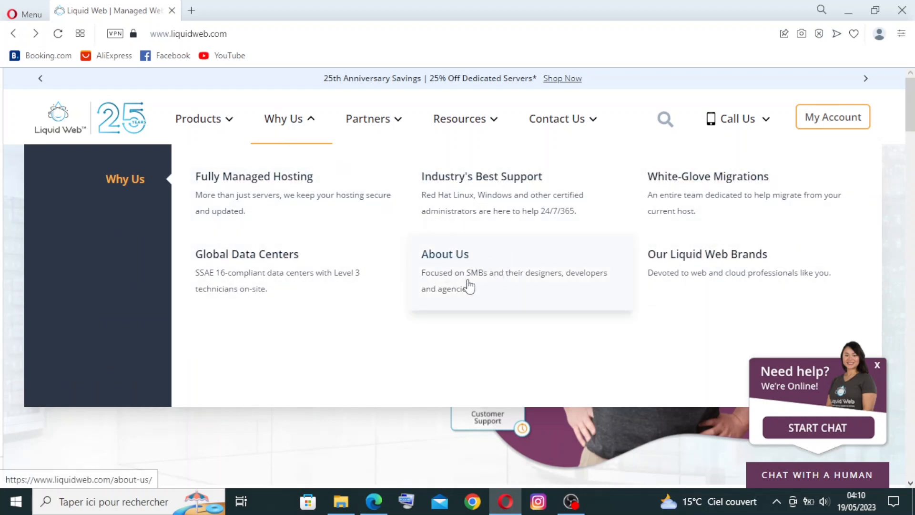
View the Partners menu, show the find bar, and open Case Studies
left_click(367, 119)
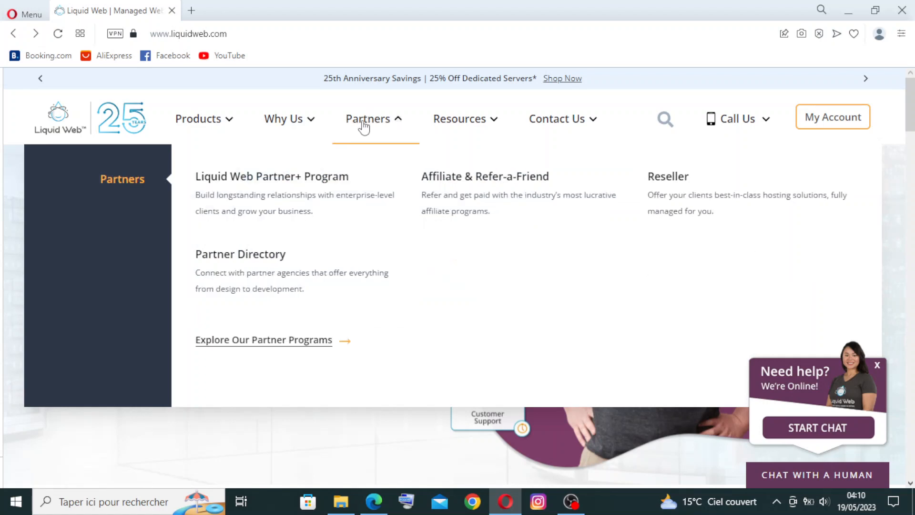
mouse_move(307, 188)
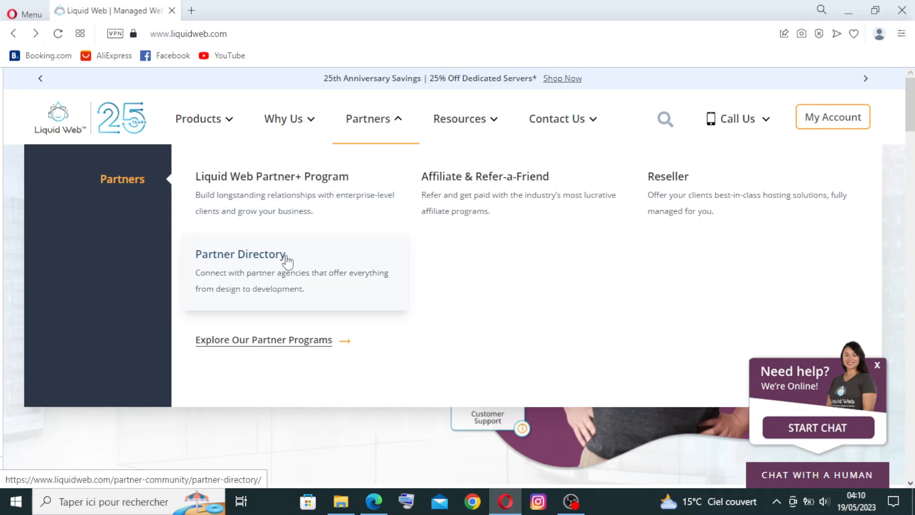
mouse_move(517, 193)
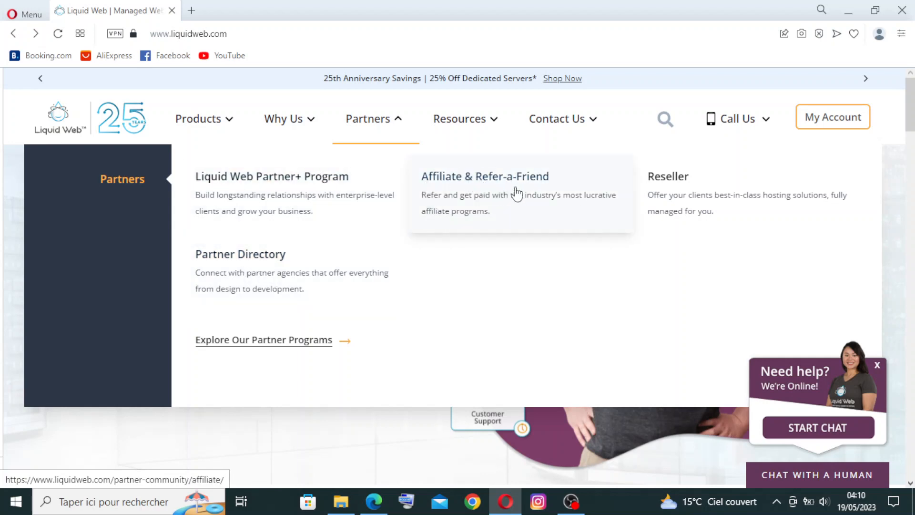
mouse_move(461, 119)
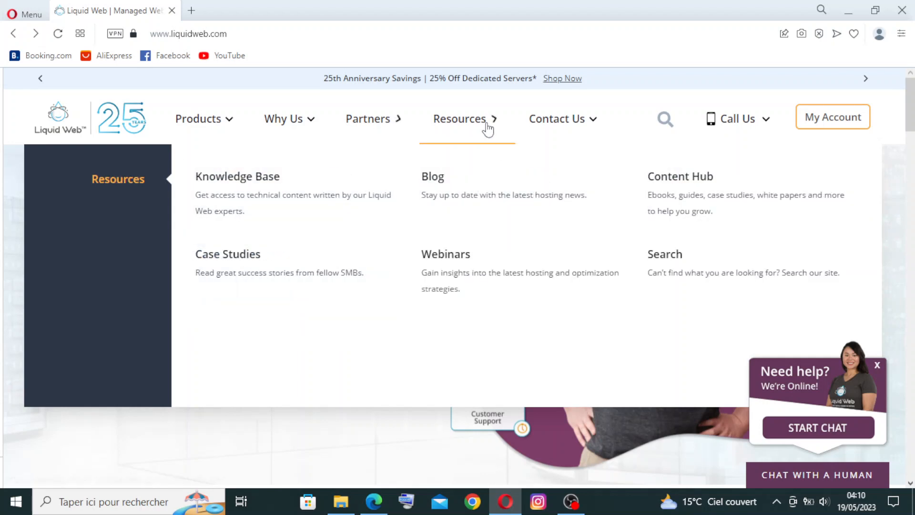
key("ctrl+f")
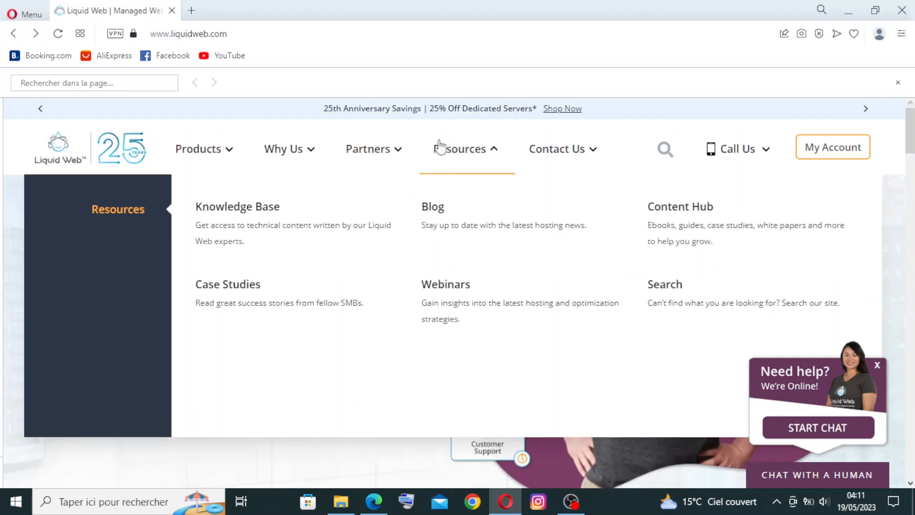
mouse_move(258, 220)
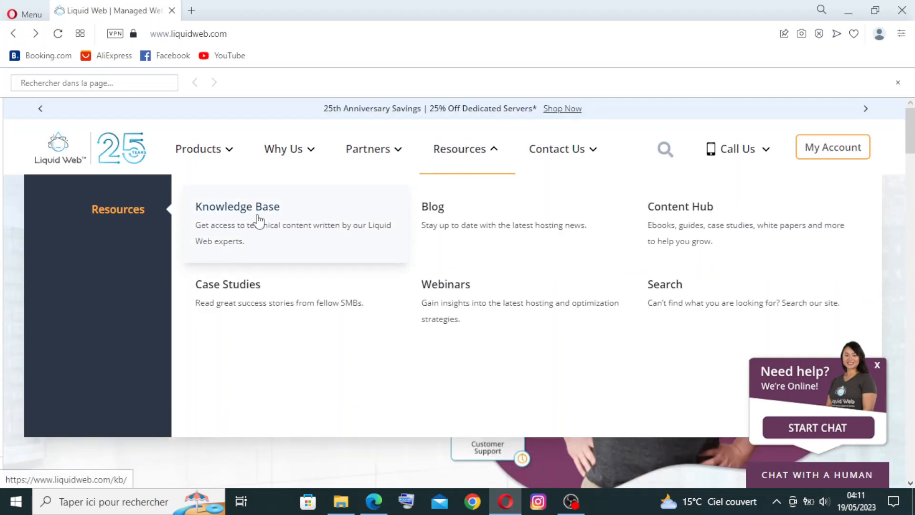
mouse_move(724, 213)
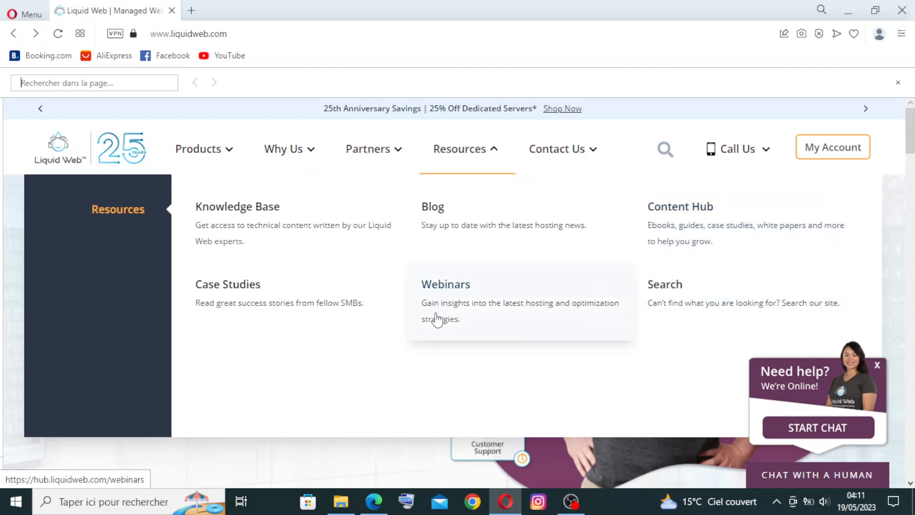
mouse_move(255, 303)
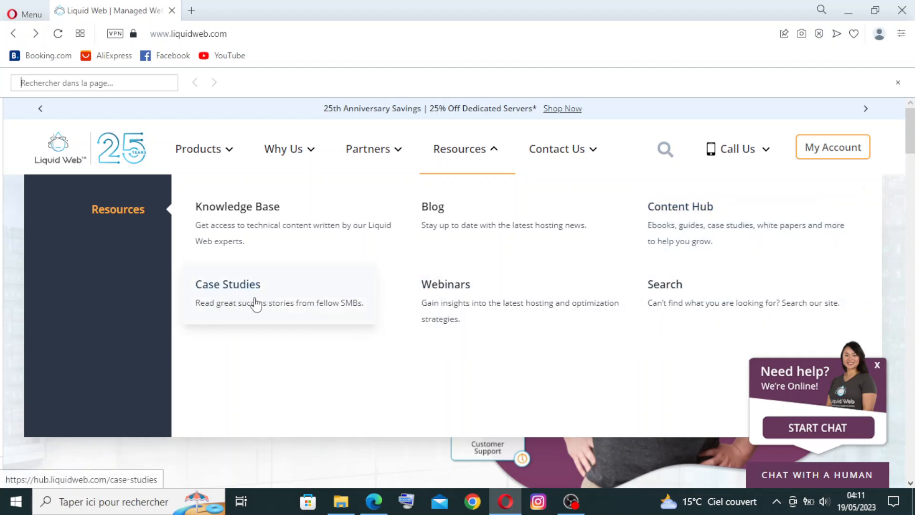
left_click(557, 148)
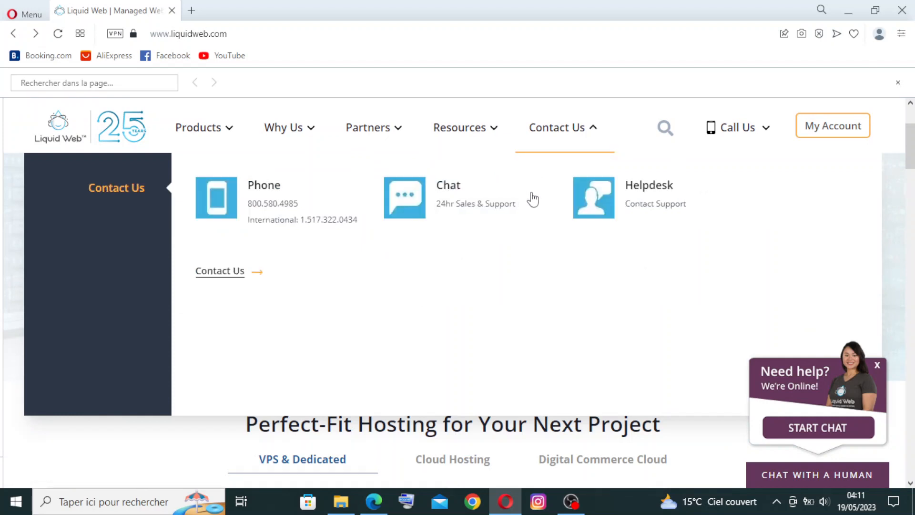
mouse_move(542, 195)
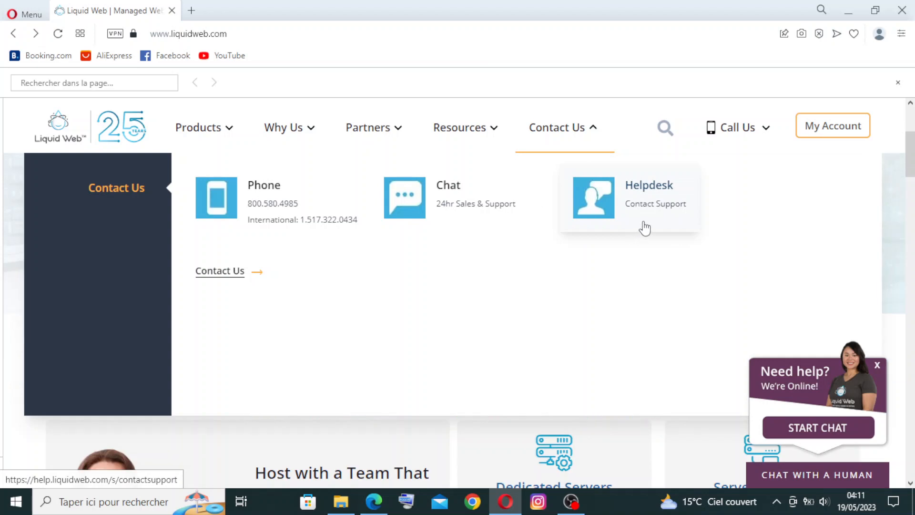
mouse_move(610, 226)
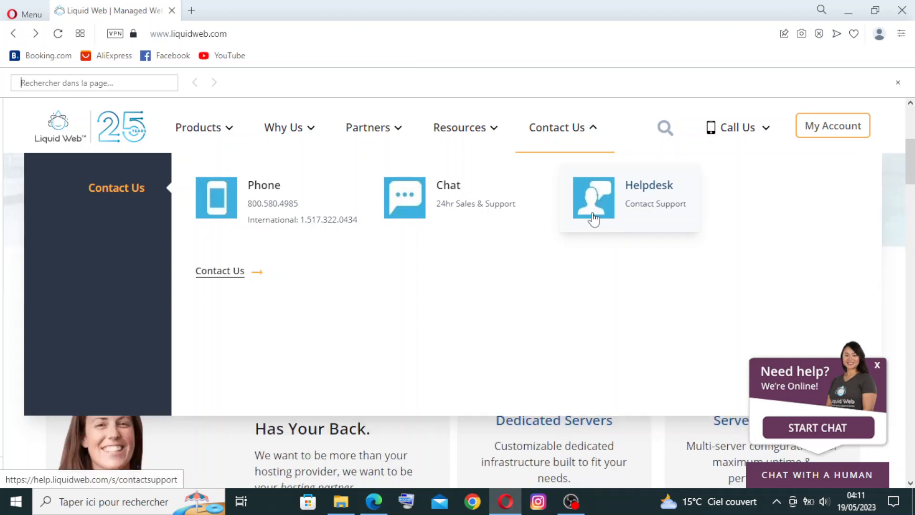
mouse_move(601, 208)
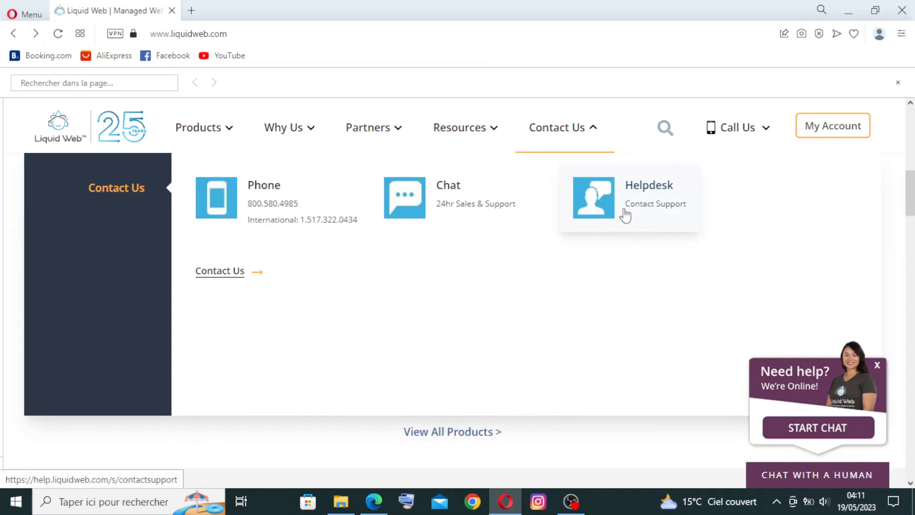
mouse_move(592, 258)
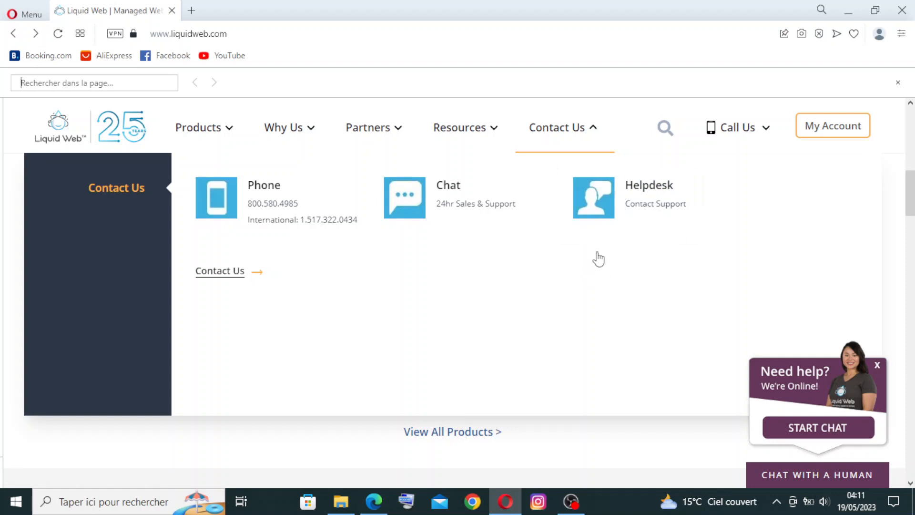
mouse_move(603, 259)
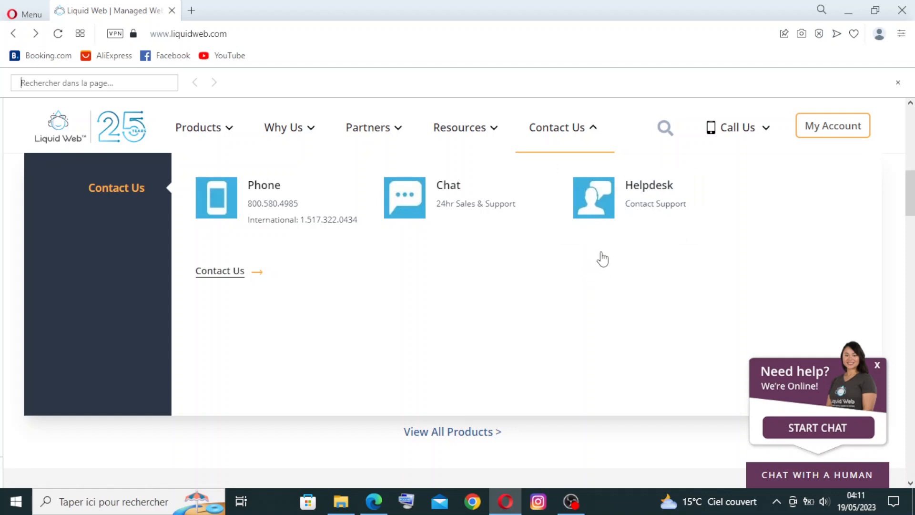
mouse_move(693, 260)
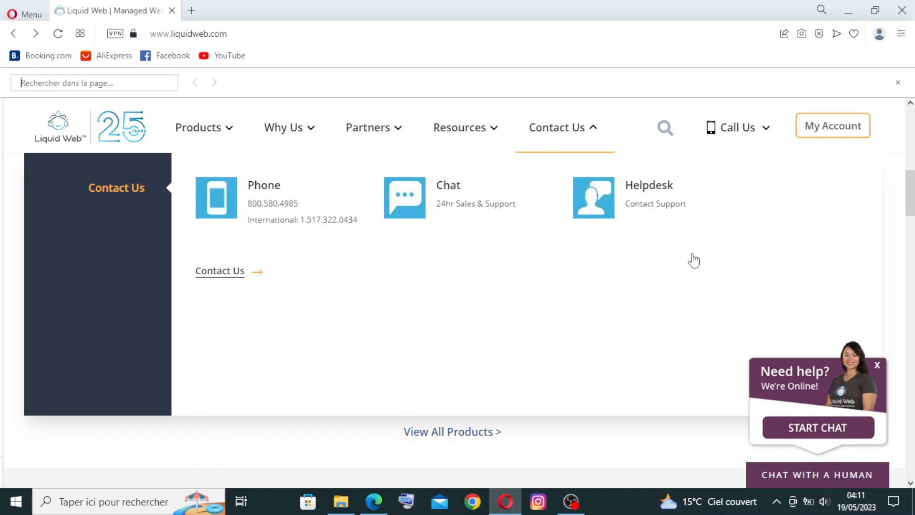
mouse_move(499, 276)
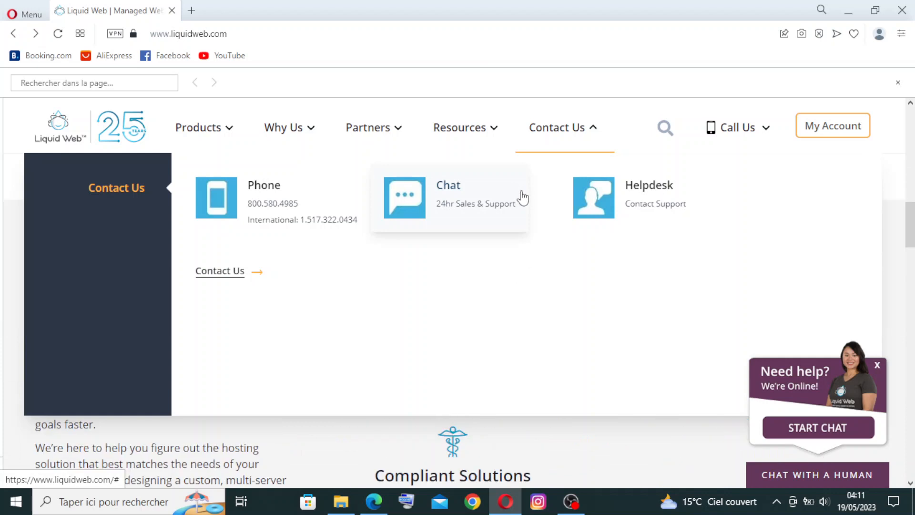
mouse_move(673, 237)
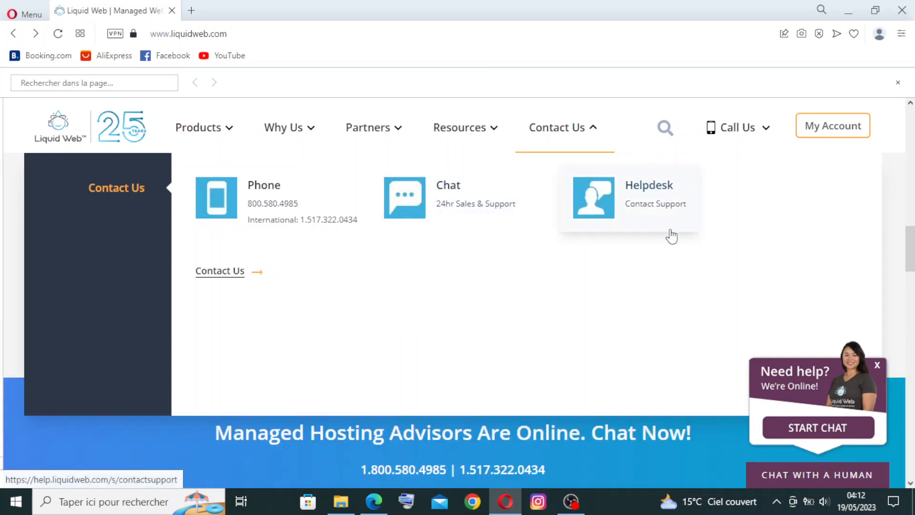
Scroll past the managed-versus-DIY comparison to the freelancer, agency, business and reseller cards
scroll("down", 3)
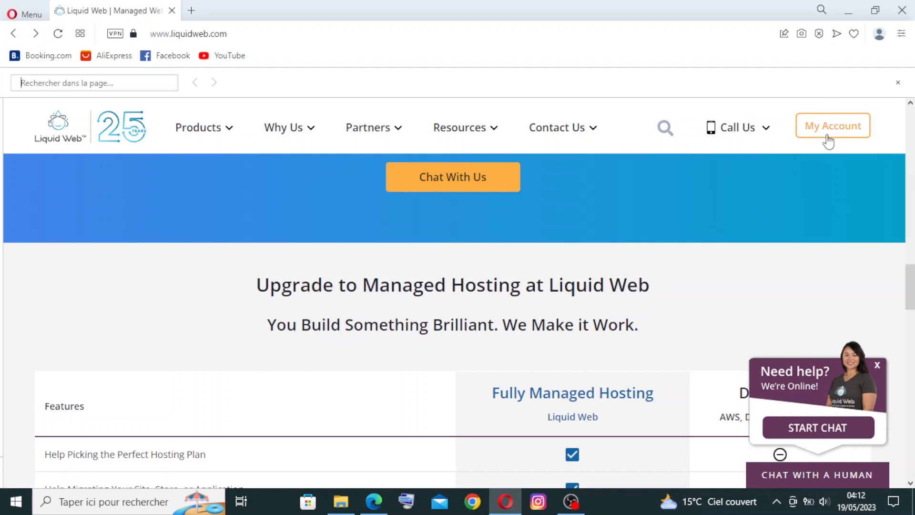
scroll("down", 3)
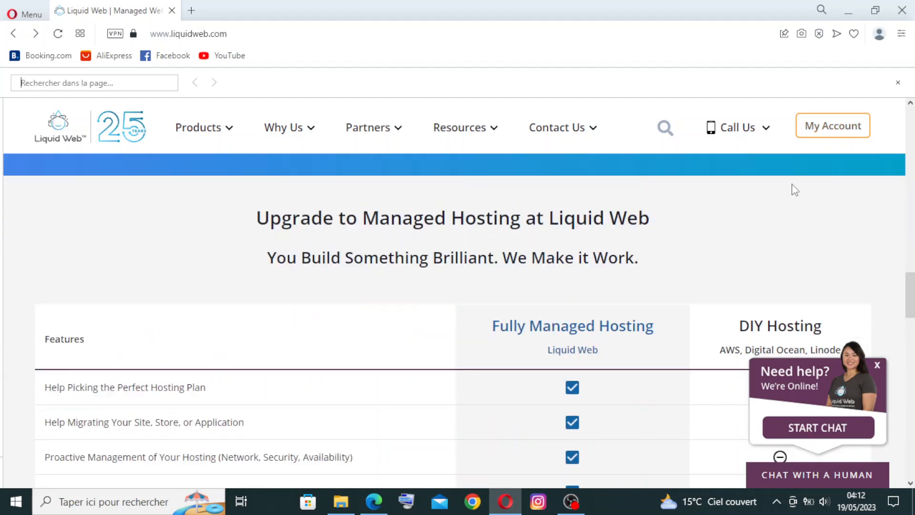
scroll("down", 3)
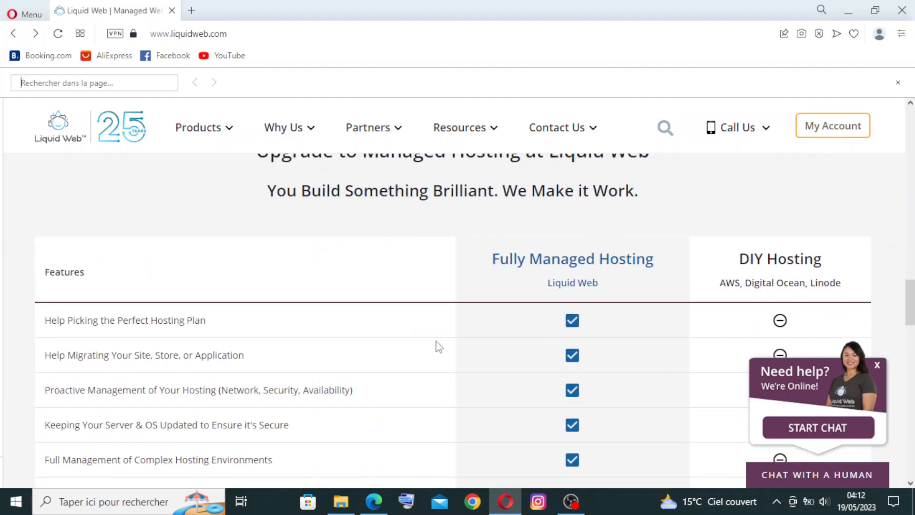
scroll("down", 3)
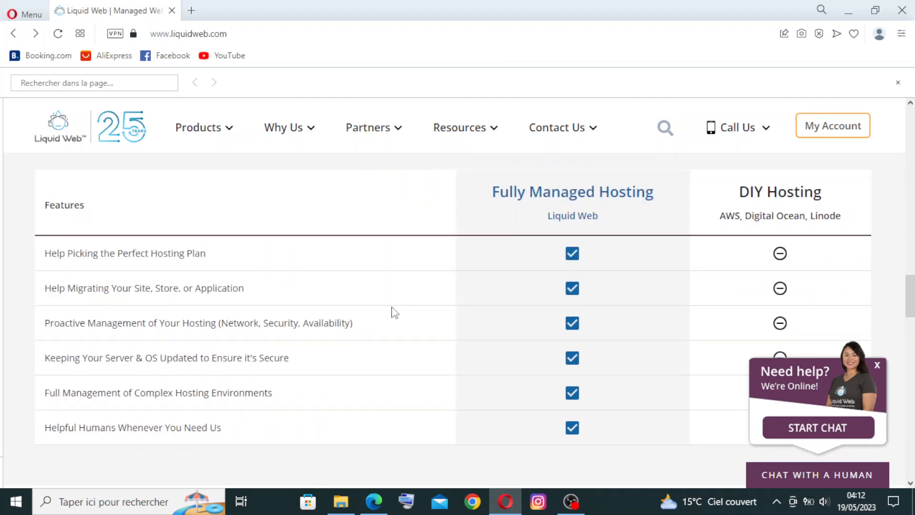
scroll("down", 3)
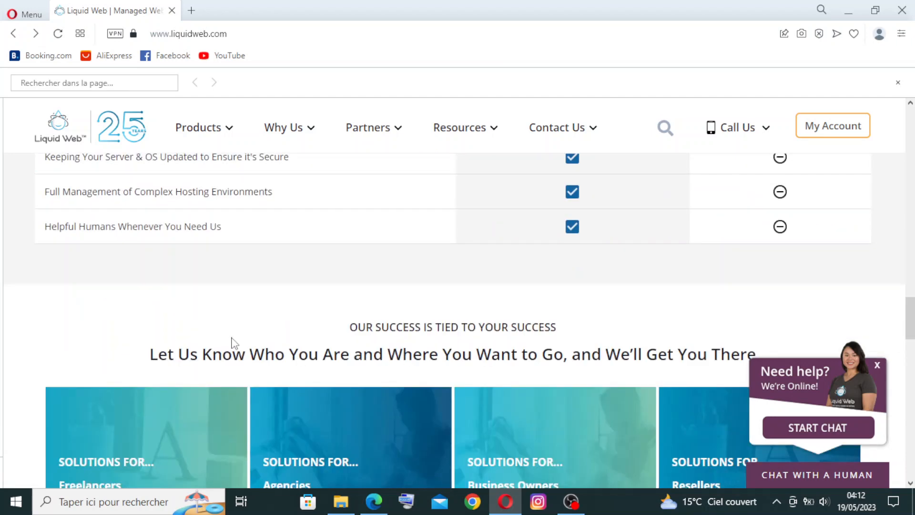
scroll("up", 3)
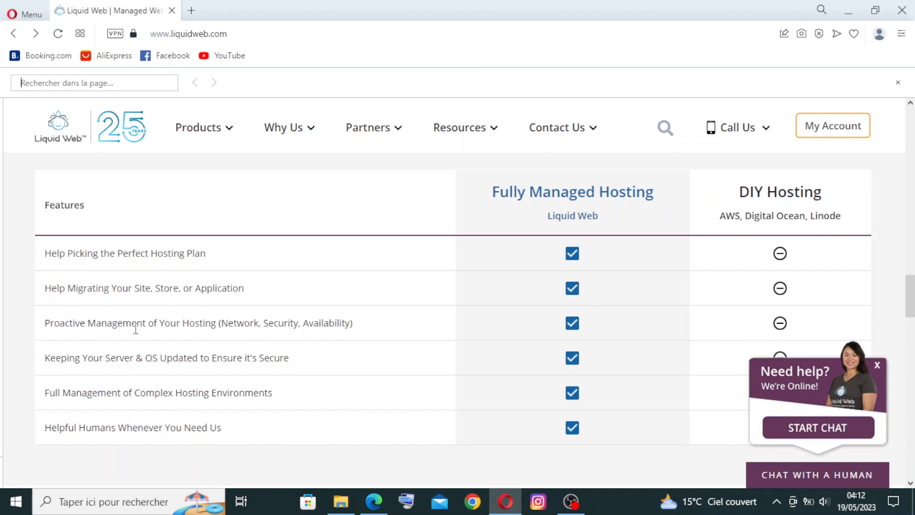
scroll("down", 3)
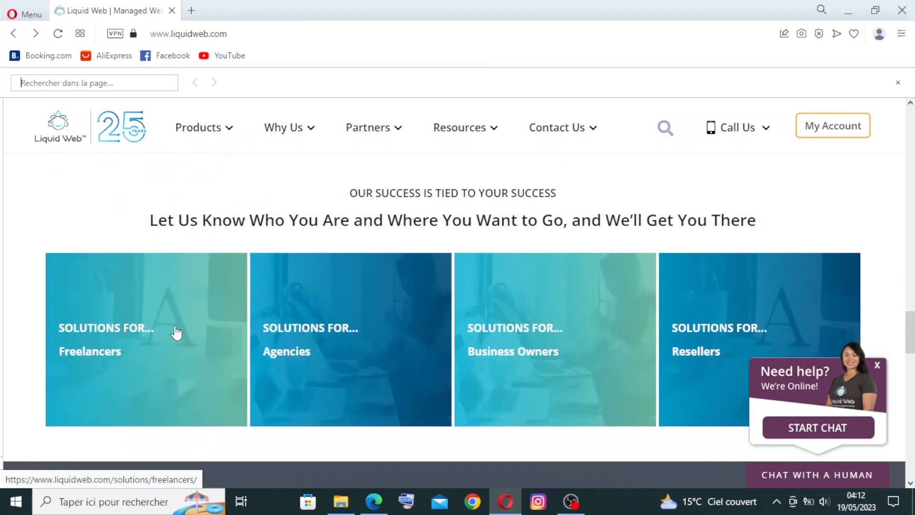
mouse_move(178, 227)
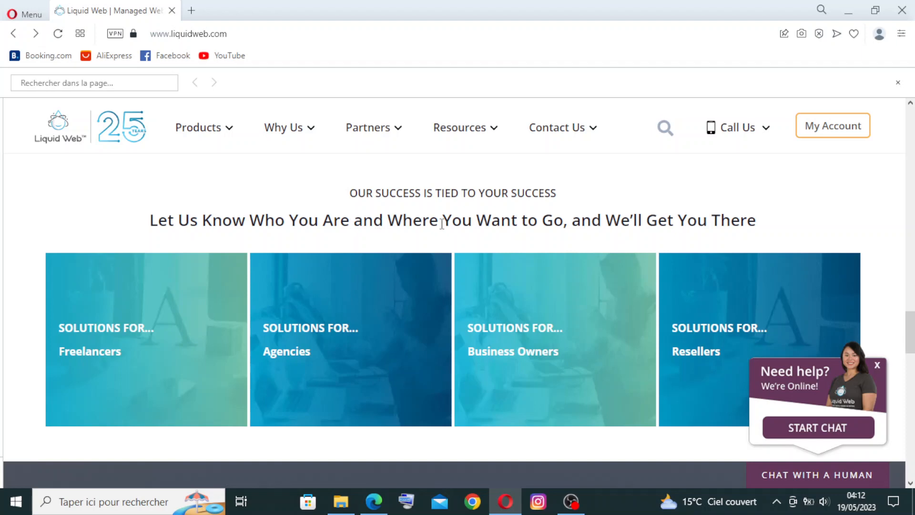
mouse_move(608, 245)
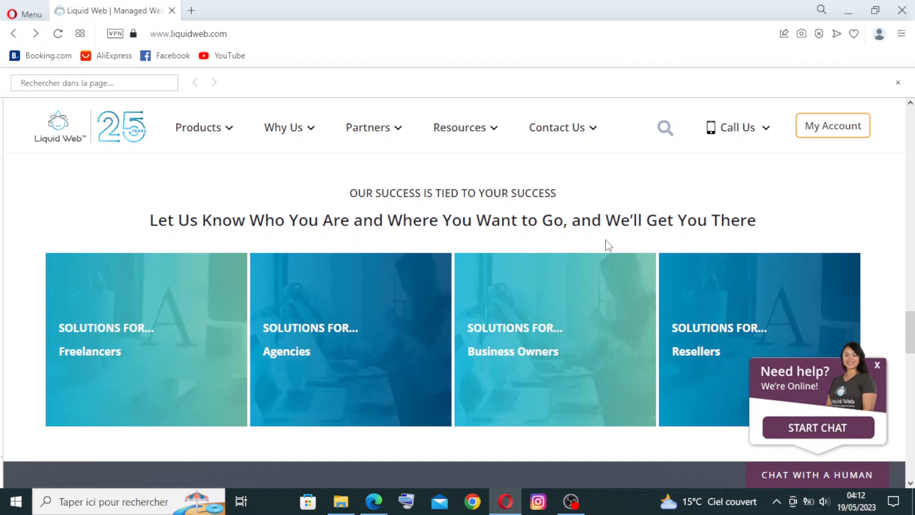
scroll("down", 3)
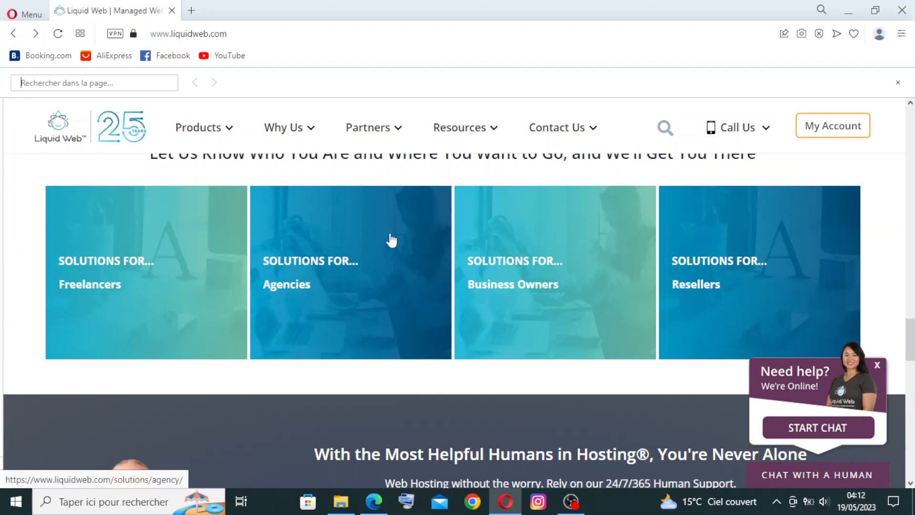
mouse_move(667, 274)
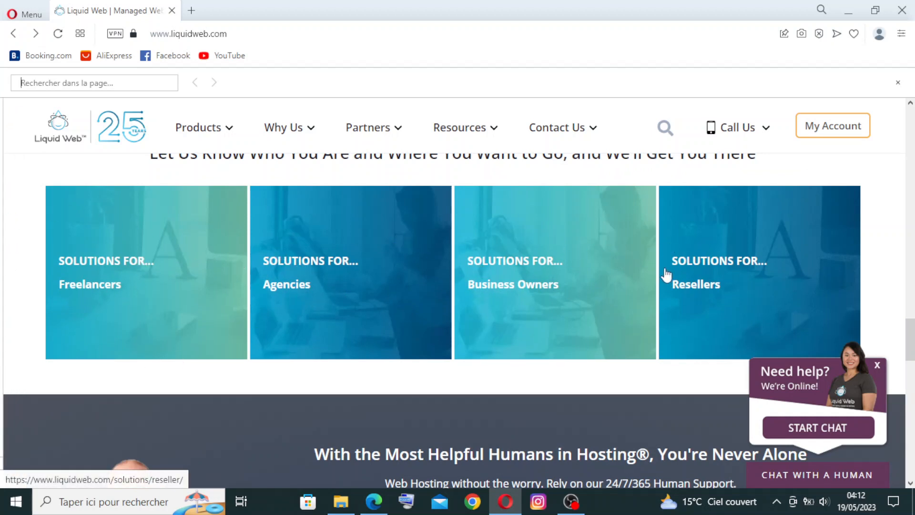
Scroll through the stats, certifications, migration offer and footer, then back to the hero
scroll("down", 3)
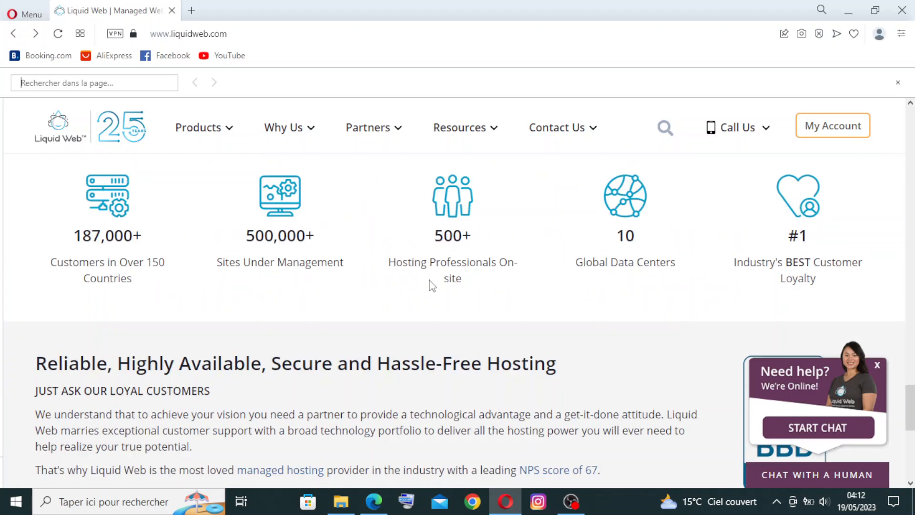
scroll("down", 3)
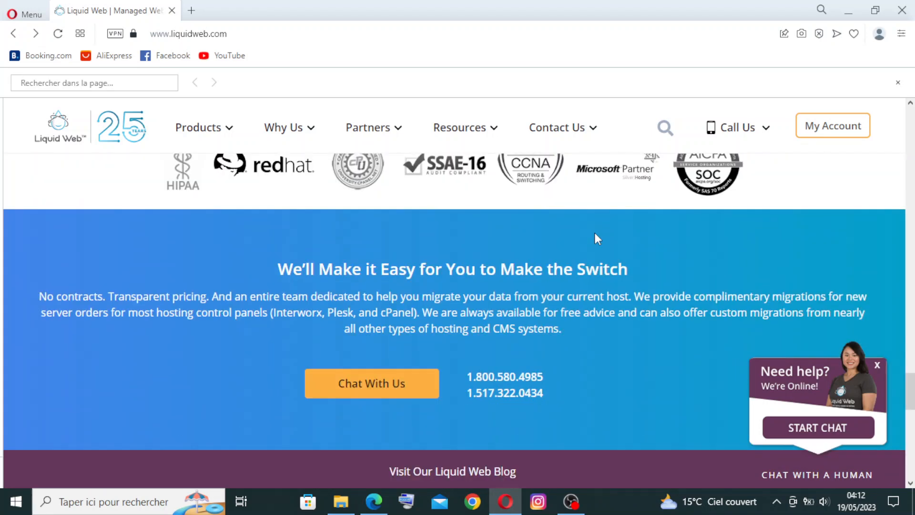
scroll("down", 3)
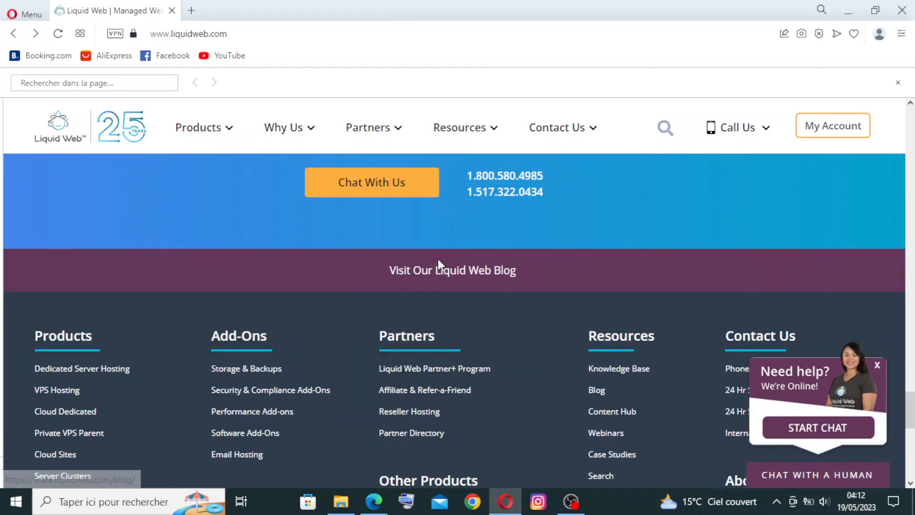
scroll("down", 3)
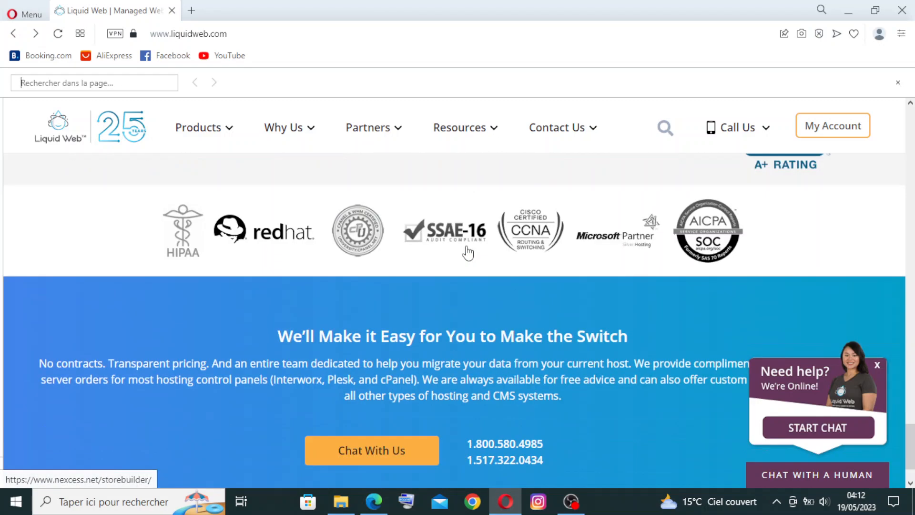
scroll("down", 3)
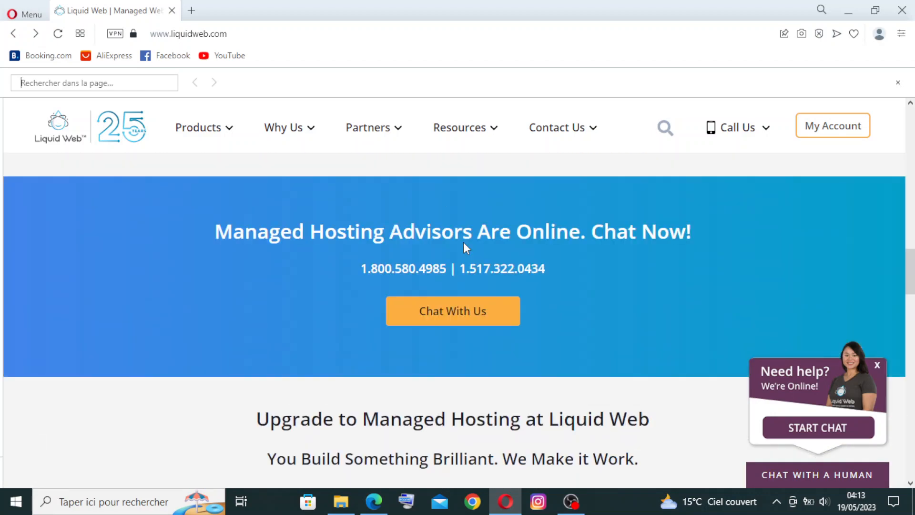
scroll("down", 3)
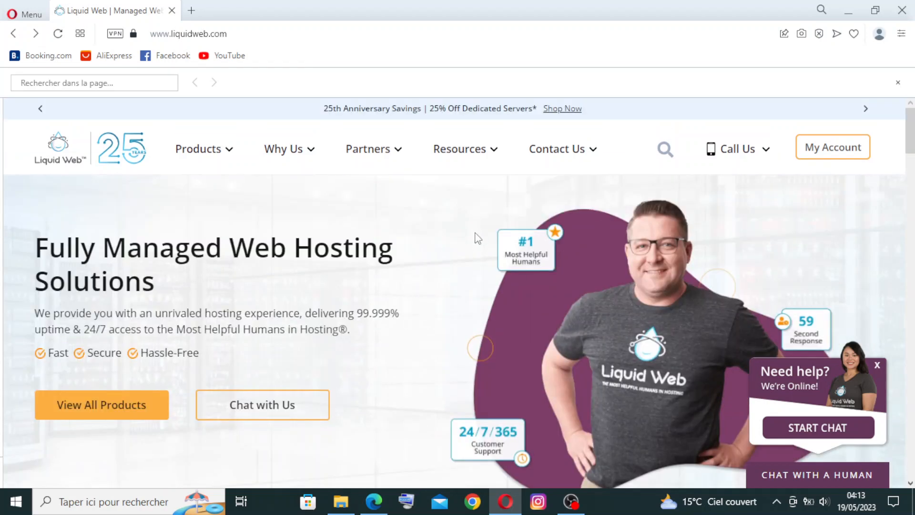
mouse_move(477, 252)
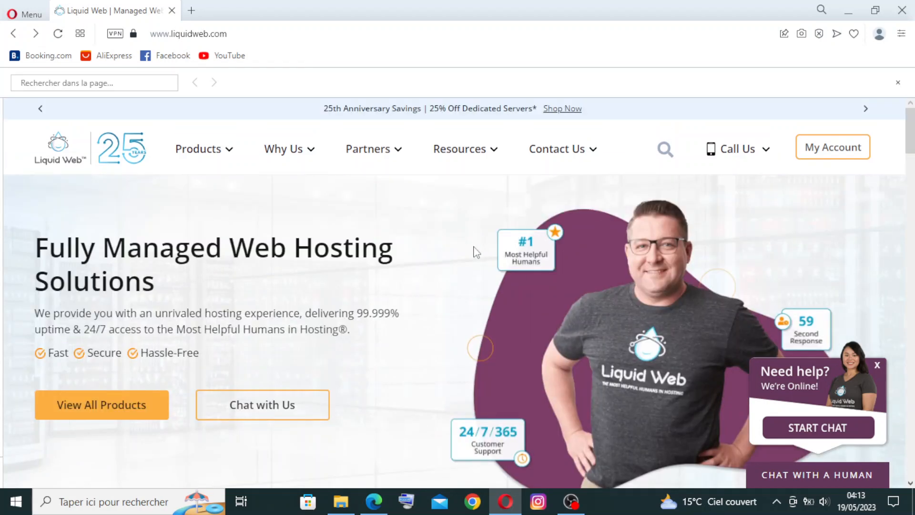